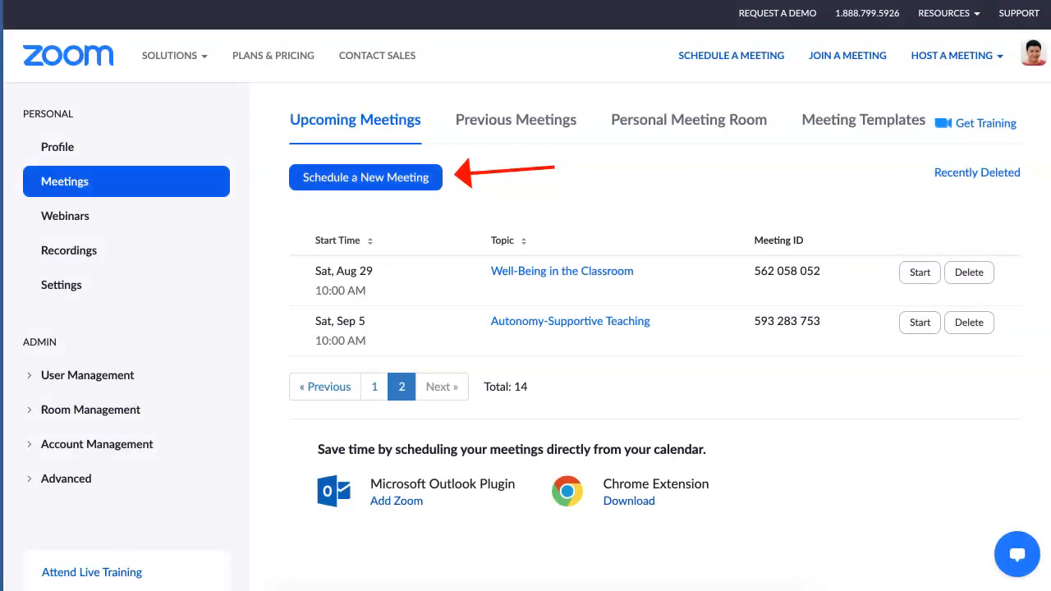
Begin a new meeting and set its topic to 'Name', moving on to the description
{"action": "left_click", "coordinate": [365, 177]}
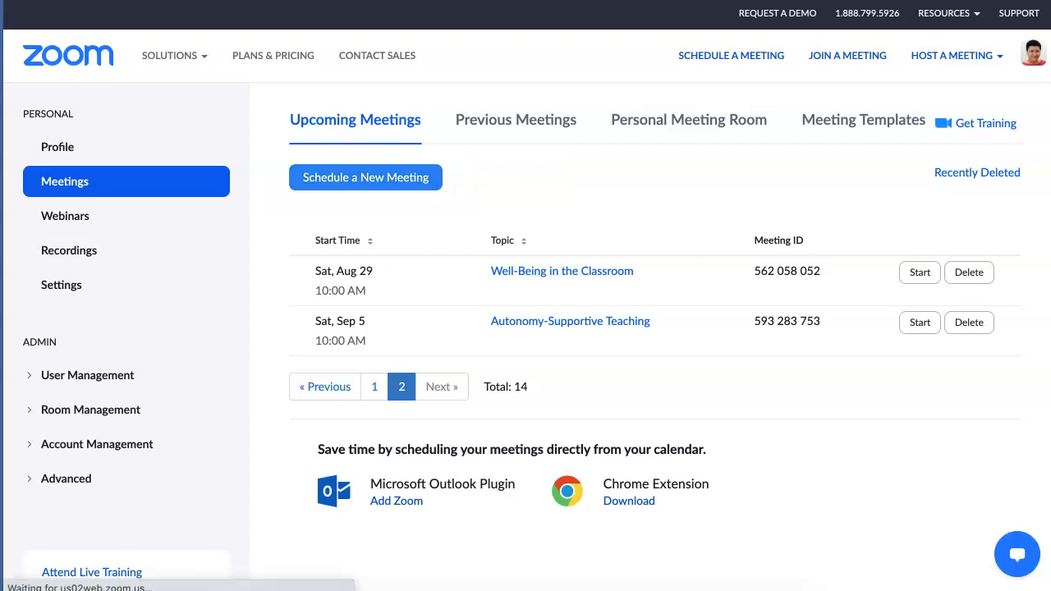
{"action": "left_click", "coordinate": [364, 177]}
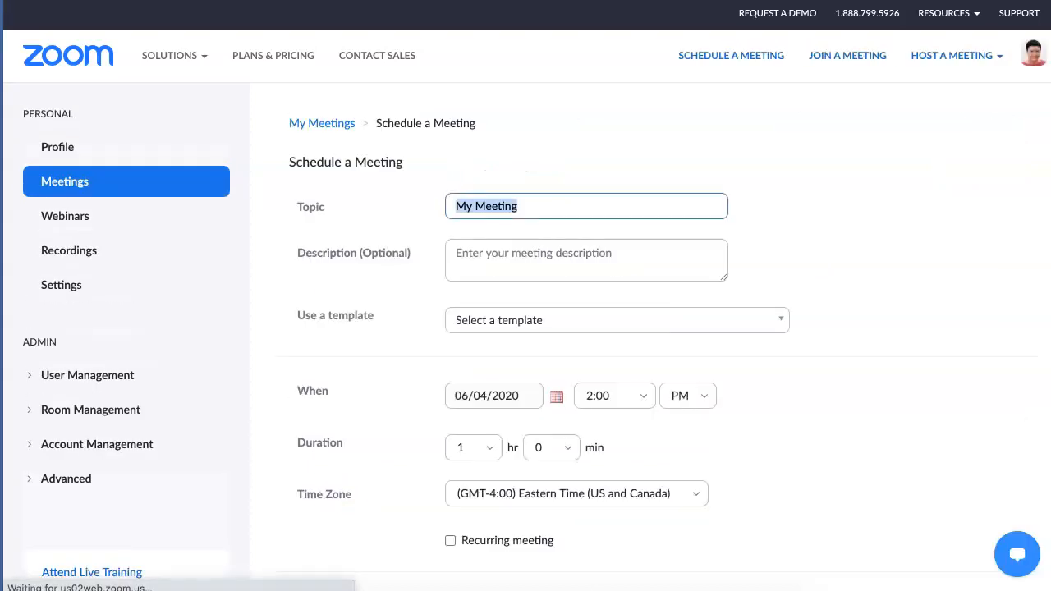
{"action": "type", "text": "Name"}
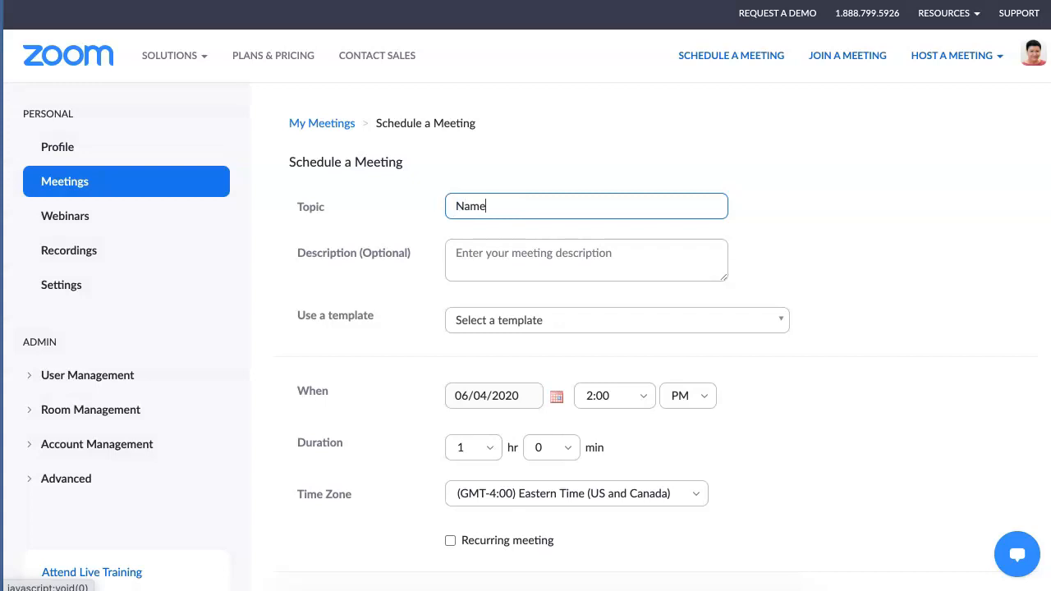
{"action": "left_click", "coordinate": [584, 260]}
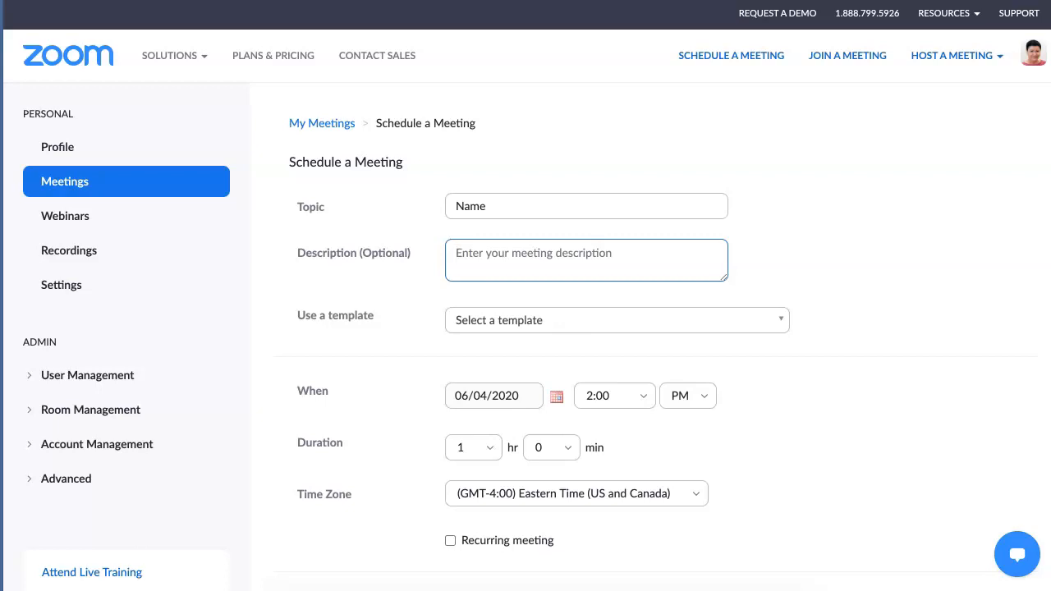
{"action": "scroll", "scroll_direction": "down", "scroll_amount": 3}
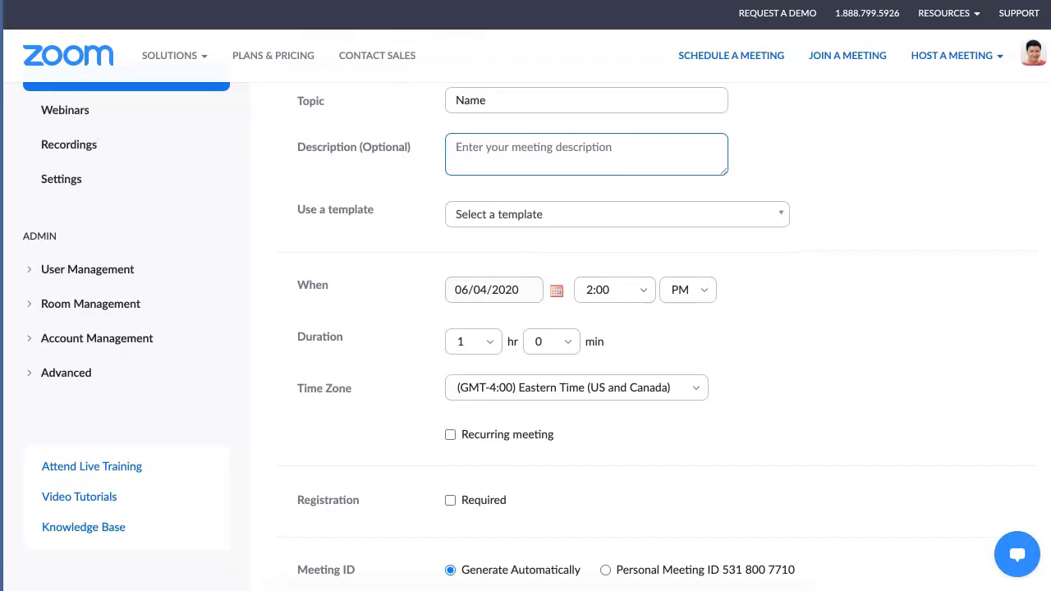
{"action": "scroll", "scroll_direction": "down", "scroll_amount": 3}
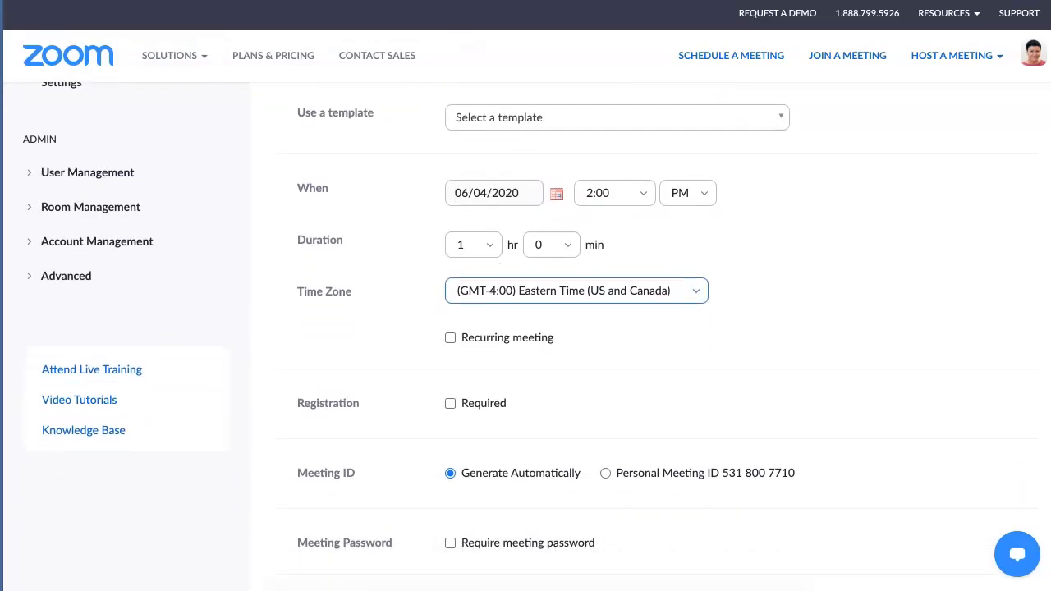
{"action": "scroll", "scroll_direction": "down", "scroll_amount": 3}
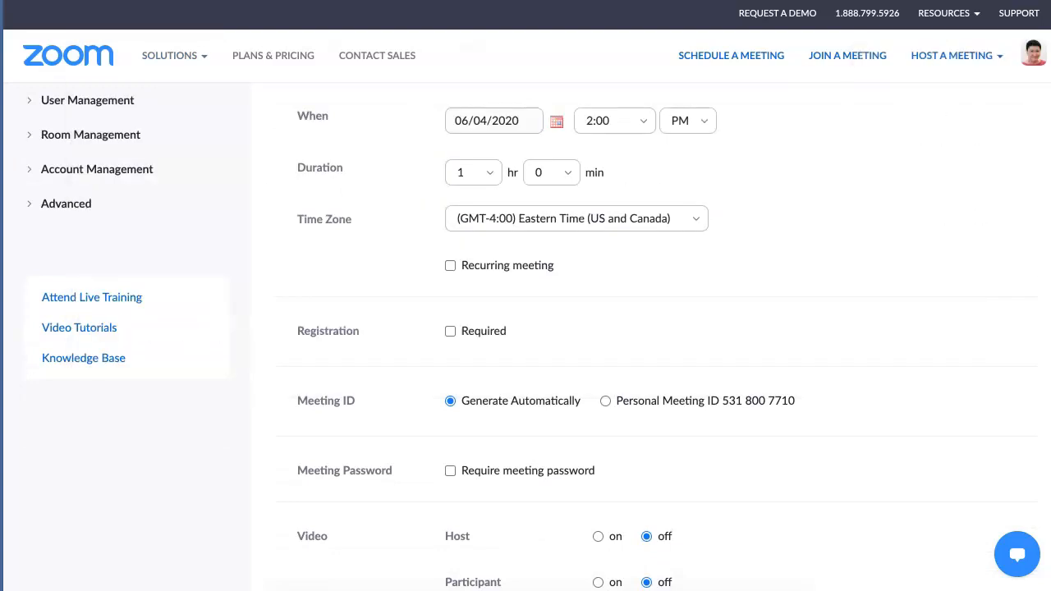
{"action": "left_click", "coordinate": [171, 56]}
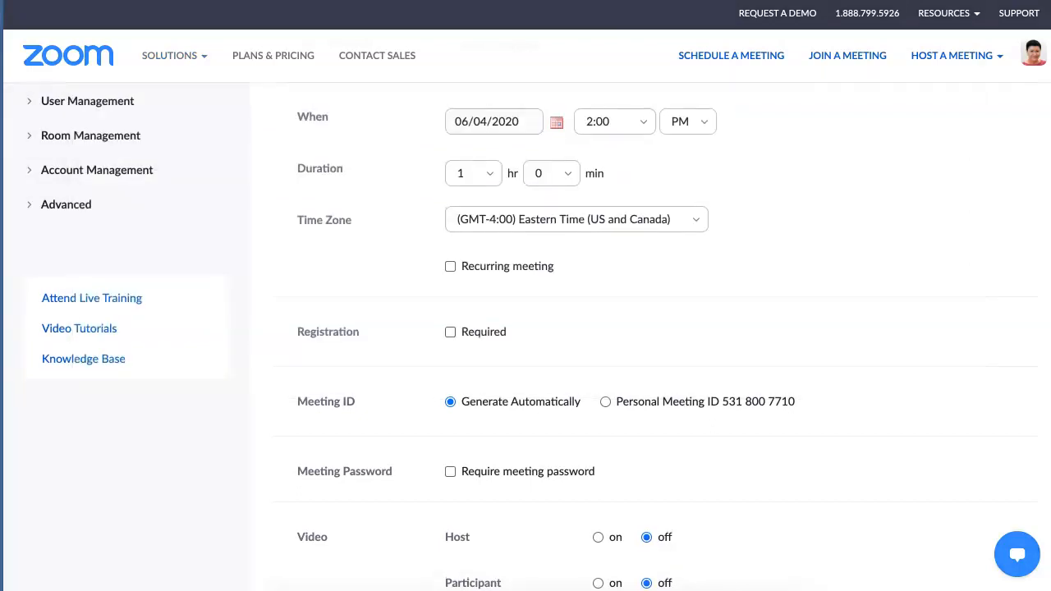
{"action": "left_click", "coordinate": [171, 56]}
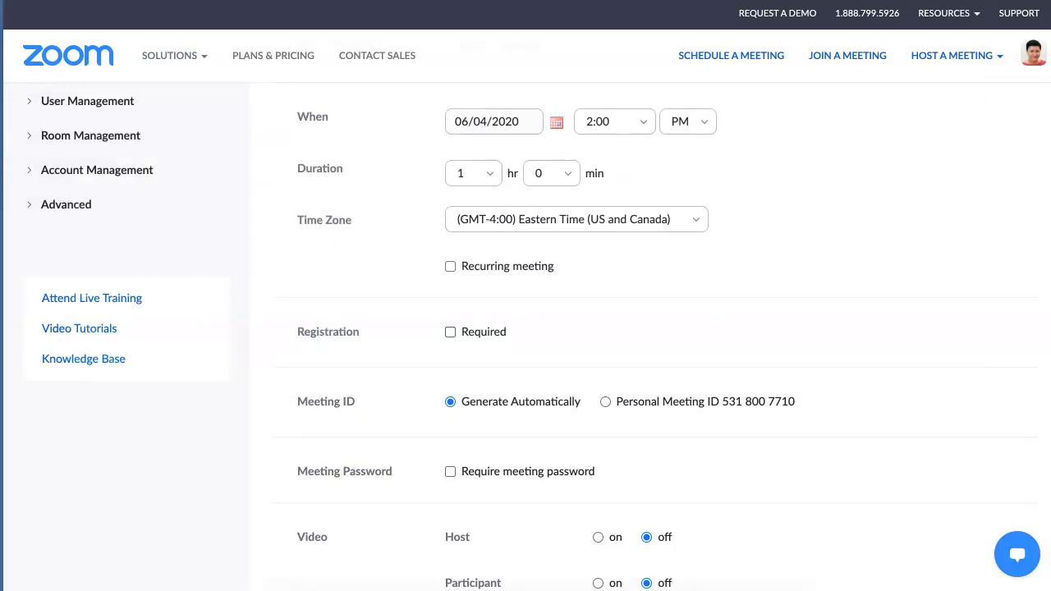
{"action": "left_click", "coordinate": [170, 56]}
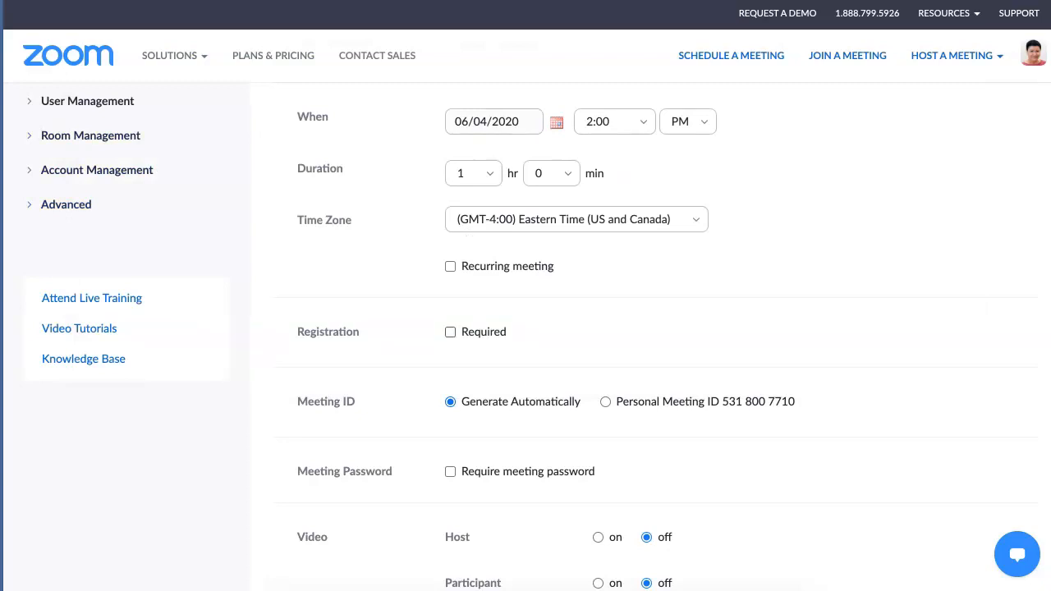
Require attendee registration and a meeting password with its auto-filled code
{"action": "left_click", "coordinate": [450, 331]}
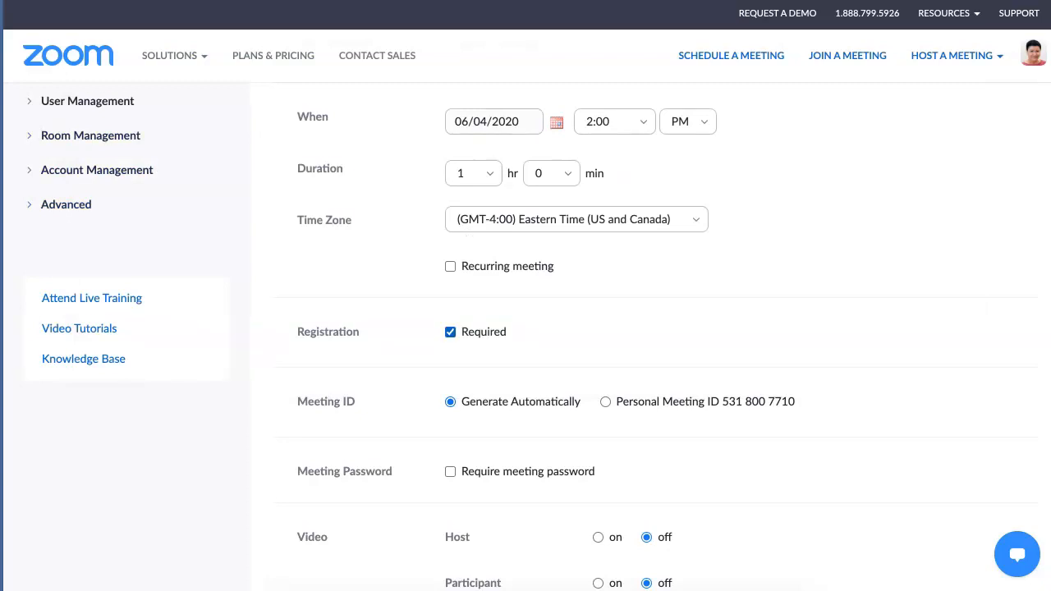
{"action": "scroll", "scroll_direction": "down", "scroll_amount": 3}
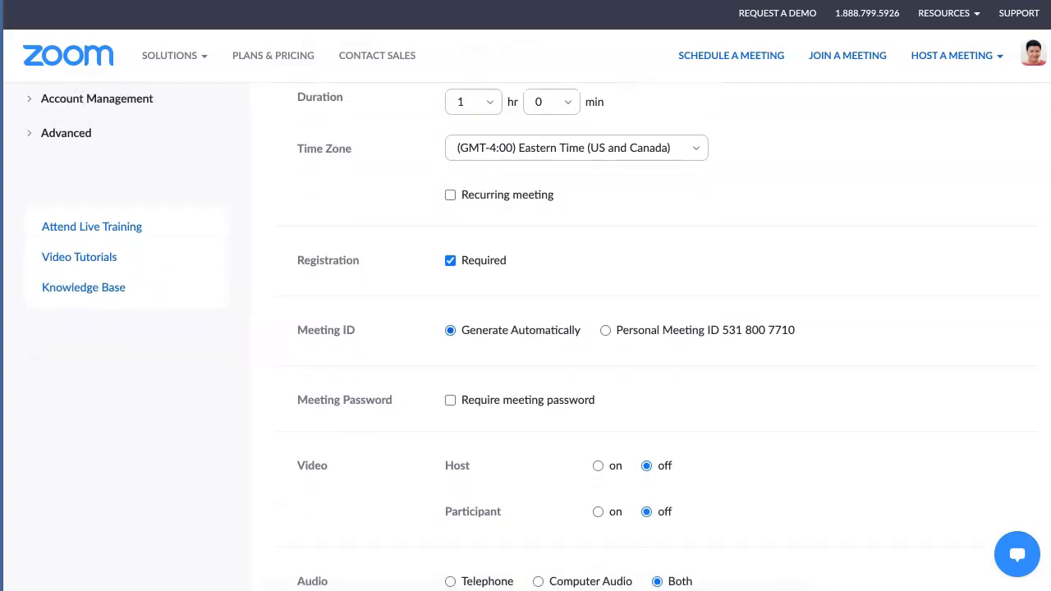
{"action": "scroll", "scroll_direction": "down", "scroll_amount": 3}
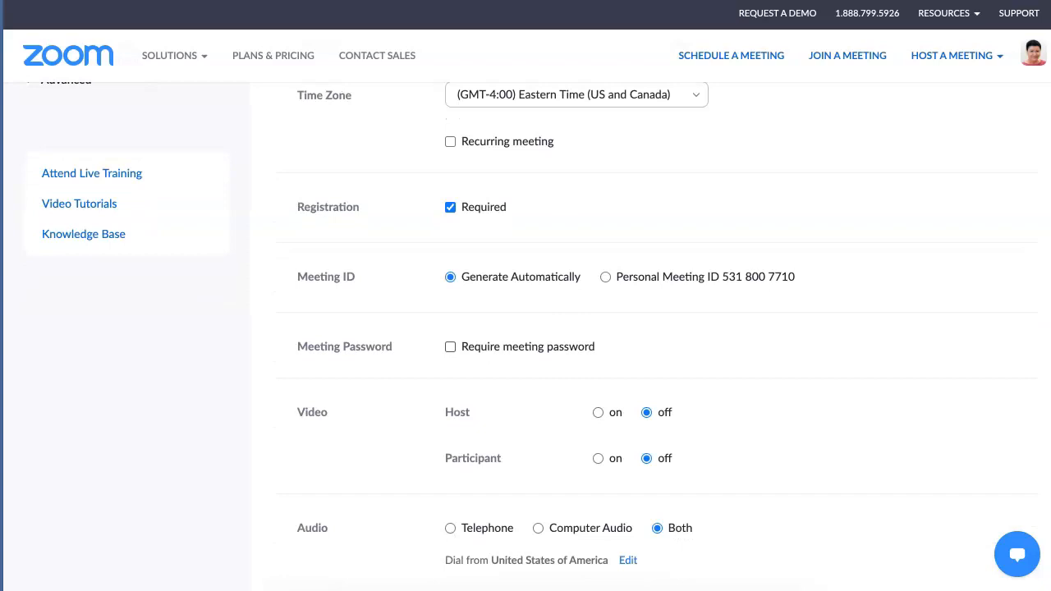
{"action": "left_click", "coordinate": [450, 347]}
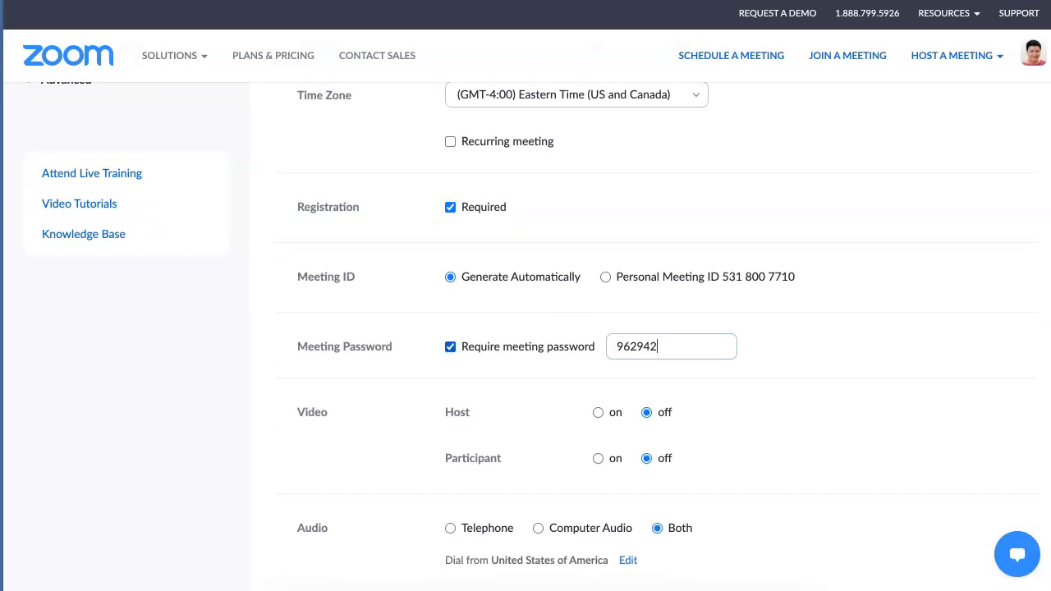
Enable the waiting room for the new meeting
{"action": "scroll", "scroll_direction": "down", "scroll_amount": 3}
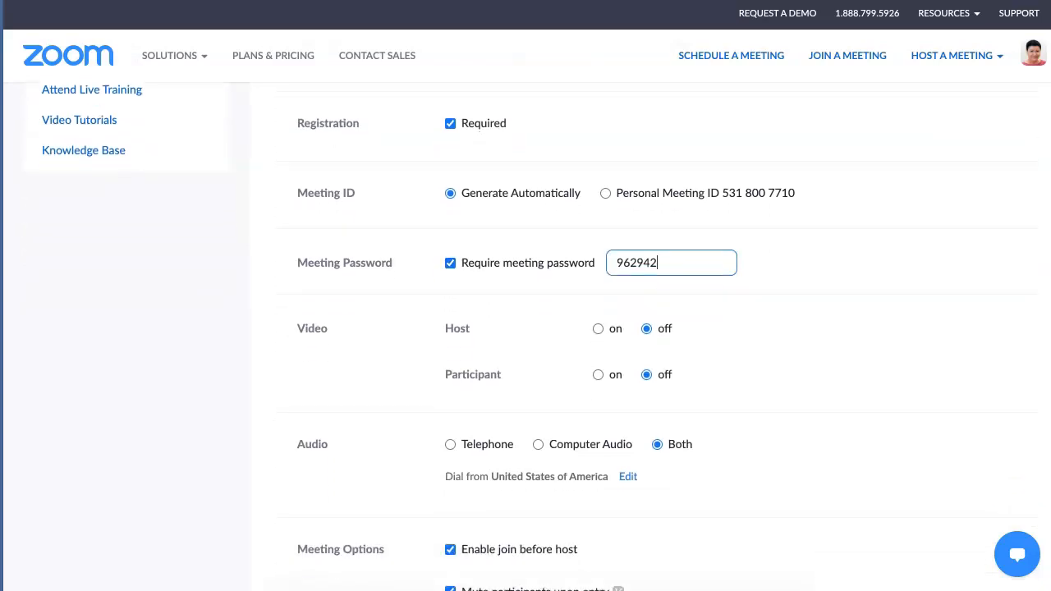
{"action": "scroll", "scroll_direction": "down", "scroll_amount": 3}
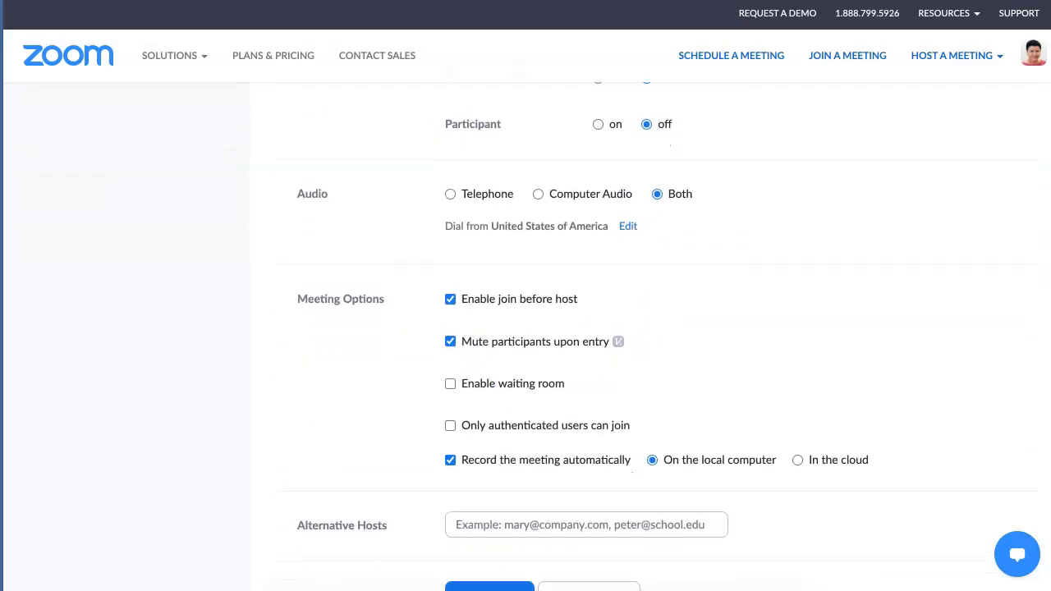
{"action": "scroll", "scroll_direction": "down", "scroll_amount": 3}
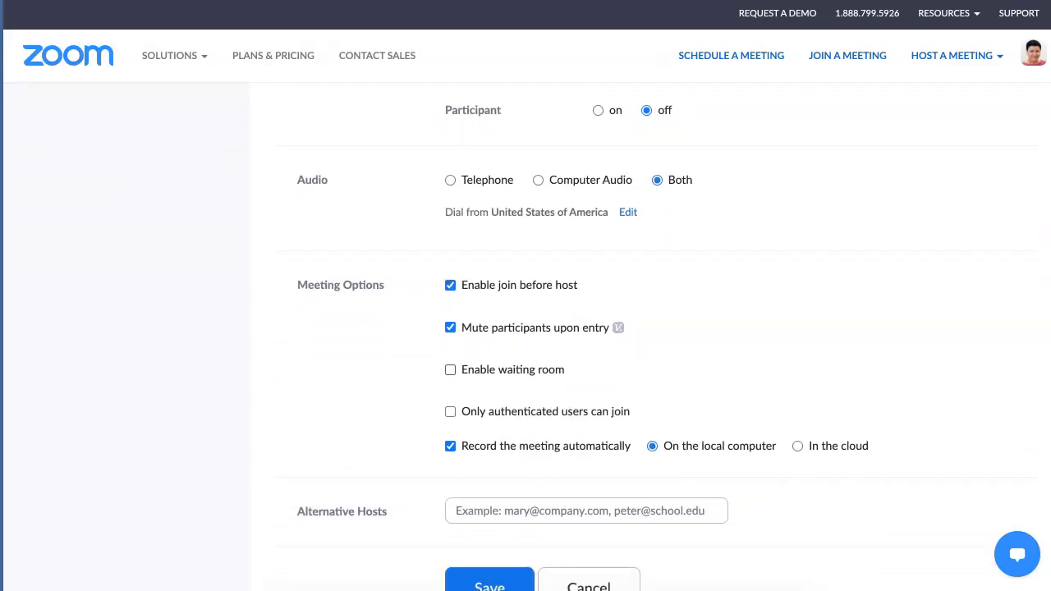
{"action": "left_click", "coordinate": [451, 369]}
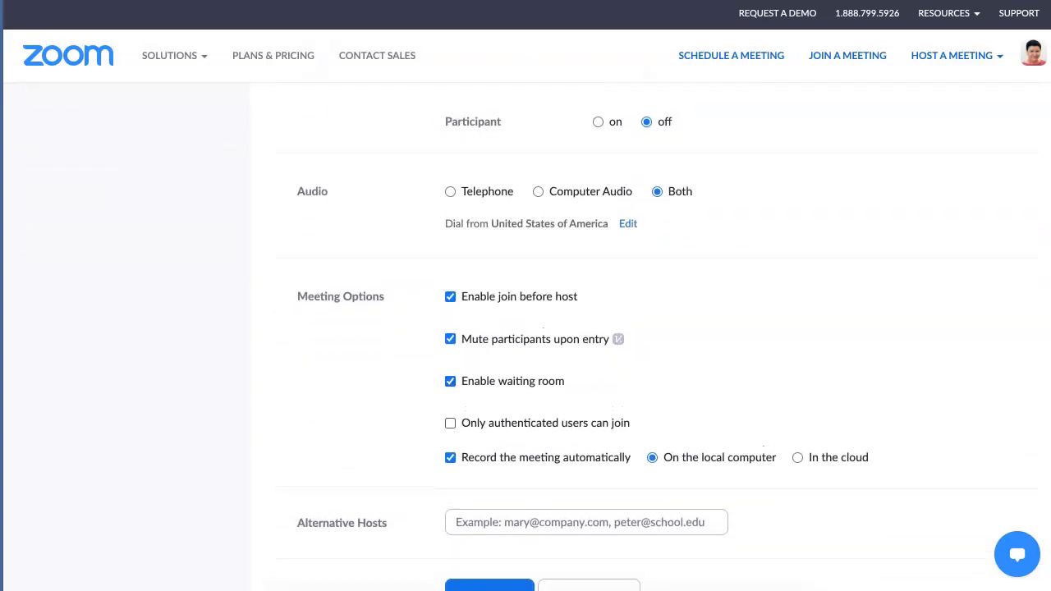
{"action": "scroll", "scroll_direction": "down", "scroll_amount": 3}
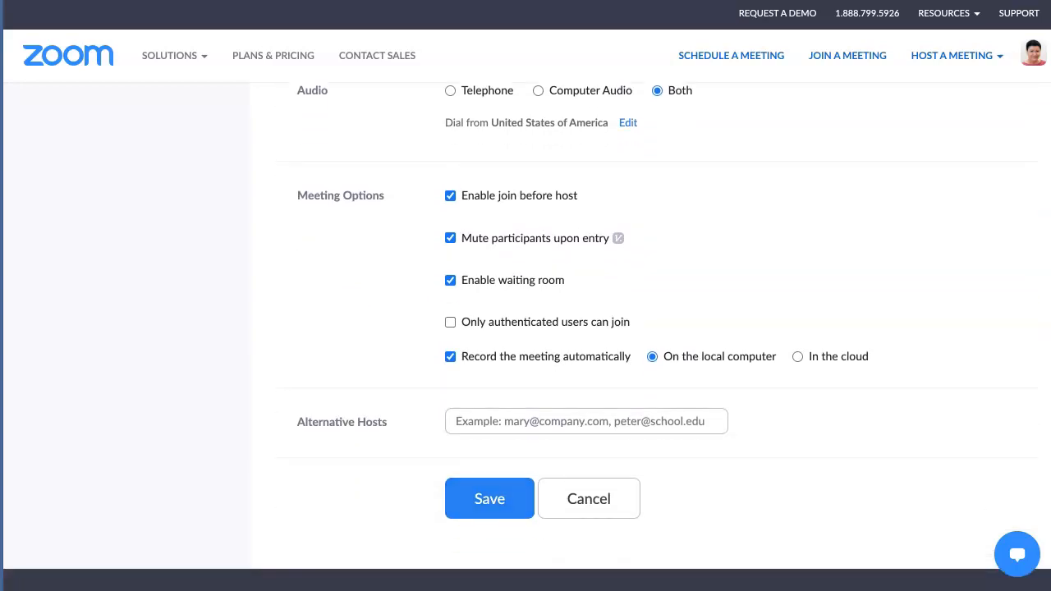
Save the 'Name' meeting and review its details down to the registration link
{"action": "left_click", "coordinate": [490, 499]}
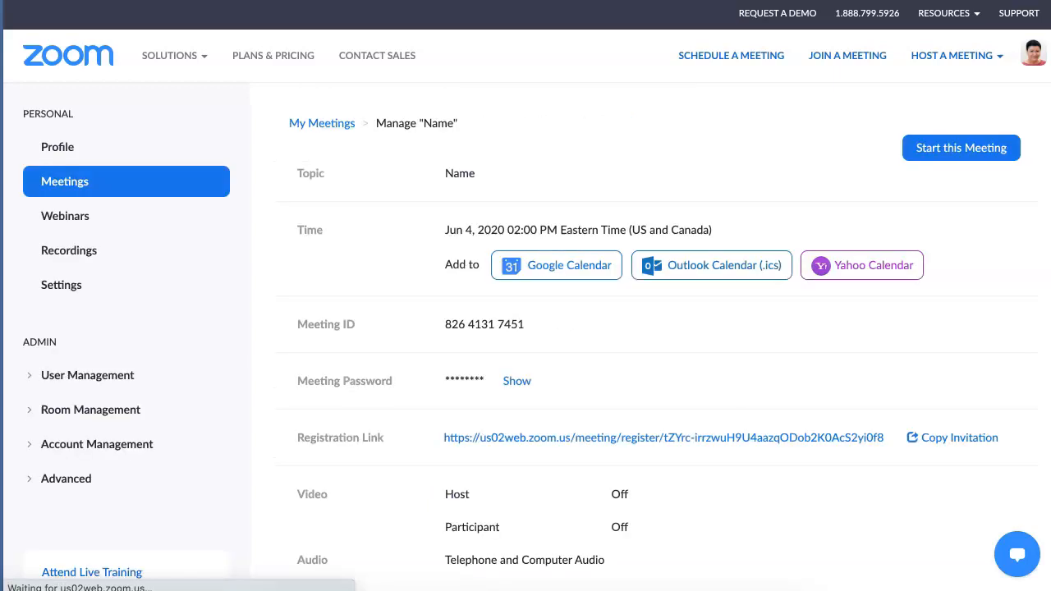
{"action": "scroll", "scroll_direction": "down", "scroll_amount": 3}
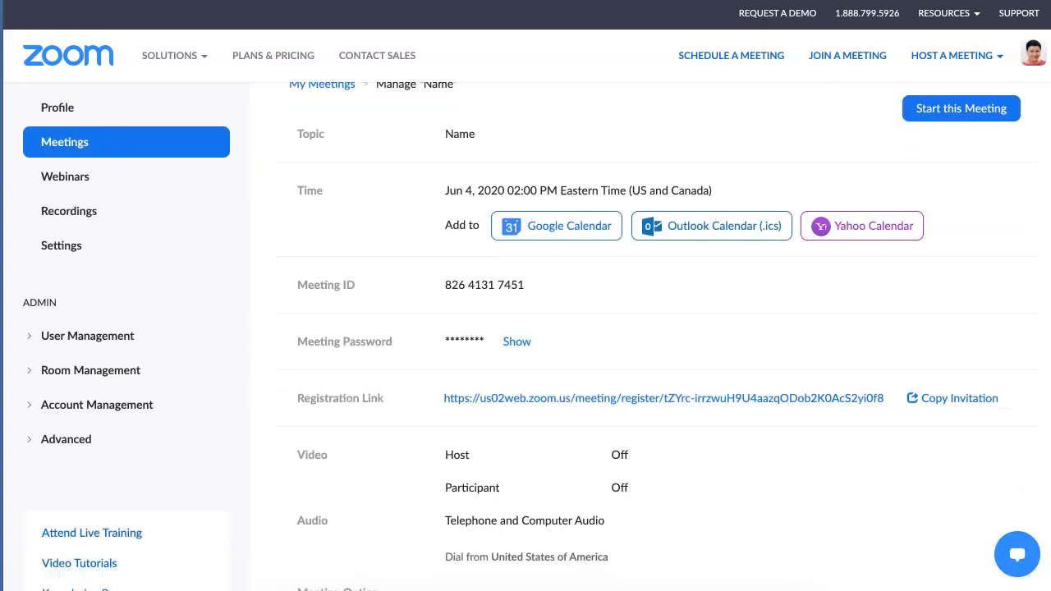
{"action": "scroll", "scroll_direction": "down", "scroll_amount": 3}
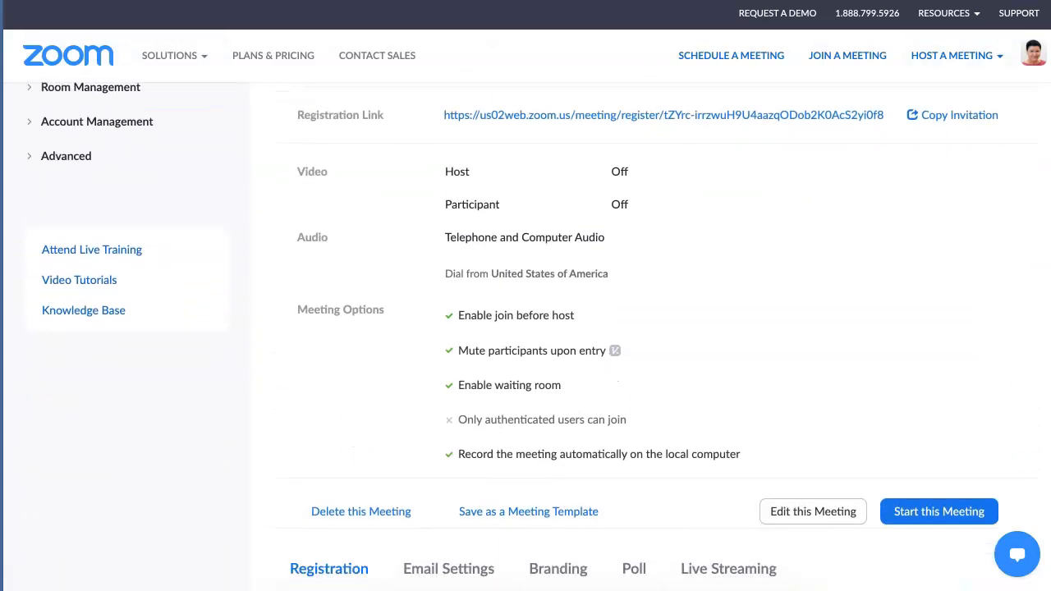
{"action": "scroll", "scroll_direction": "down", "scroll_amount": 3}
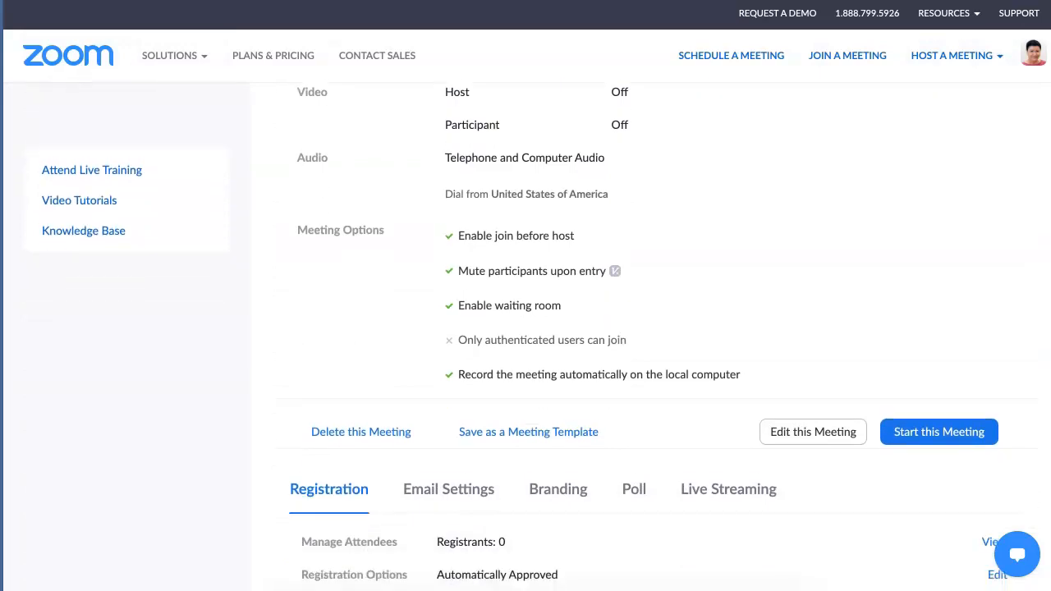
{"action": "scroll", "scroll_direction": "down", "scroll_amount": 3}
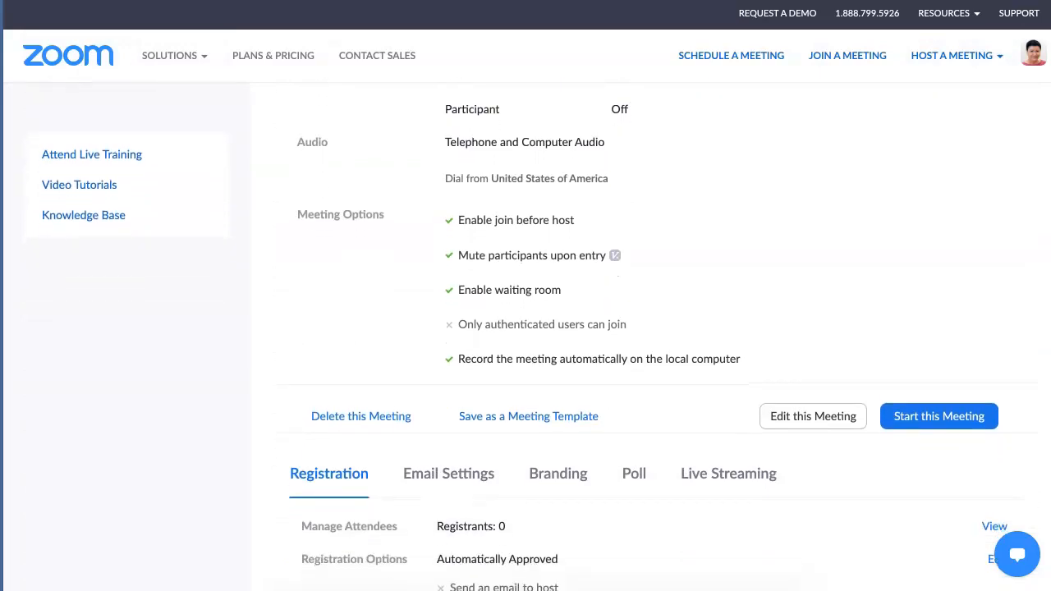
Reach the Registration Options on the Manage 'Name' page and begin editing them
{"action": "left_click", "coordinate": [171, 55]}
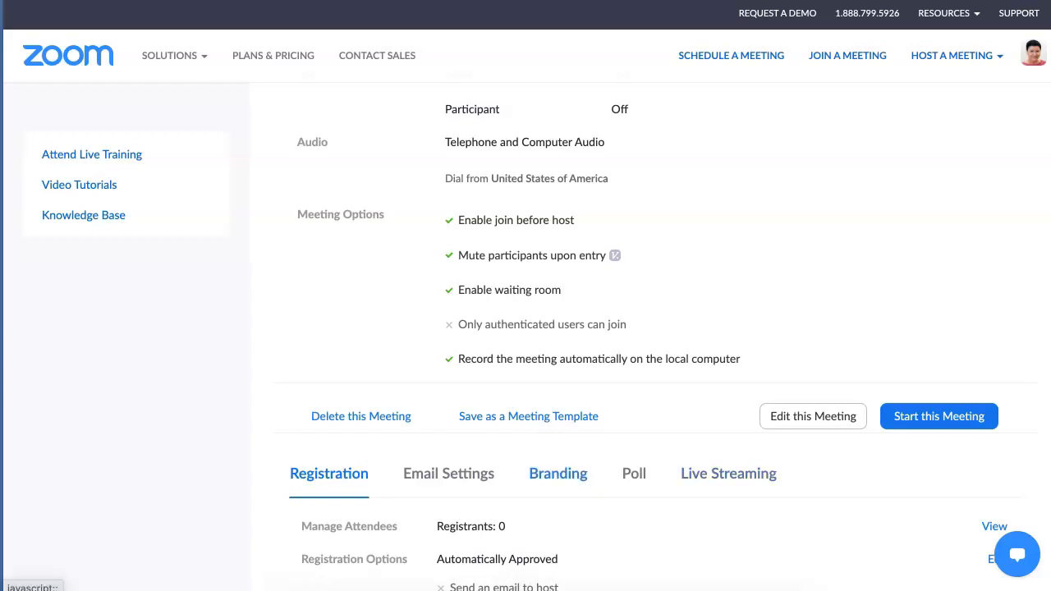
{"action": "scroll", "scroll_direction": "down", "scroll_amount": 3}
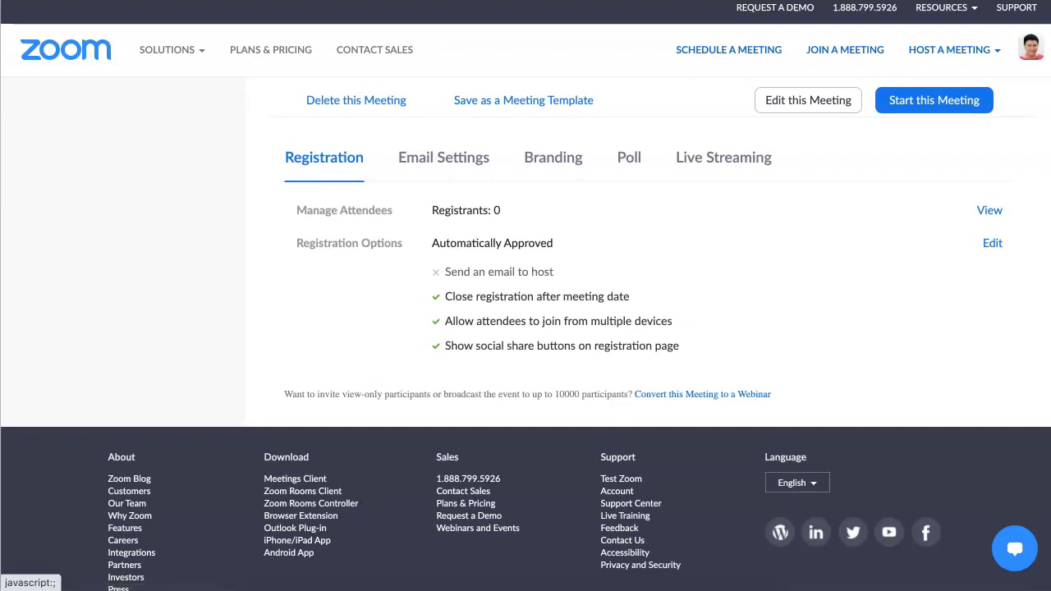
{"action": "left_click", "coordinate": [168, 50]}
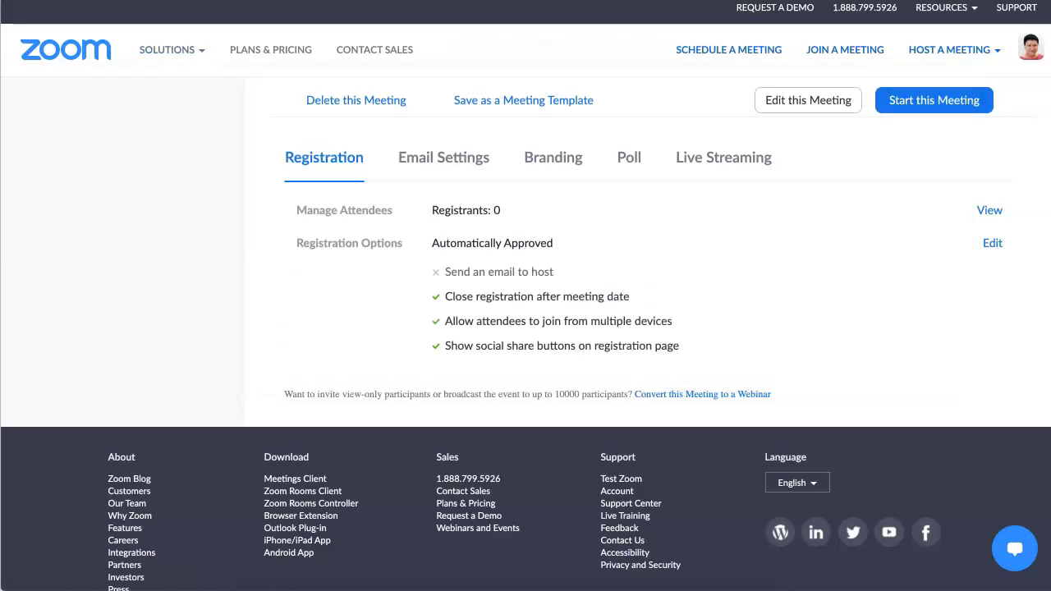
{"action": "left_click", "coordinate": [992, 243]}
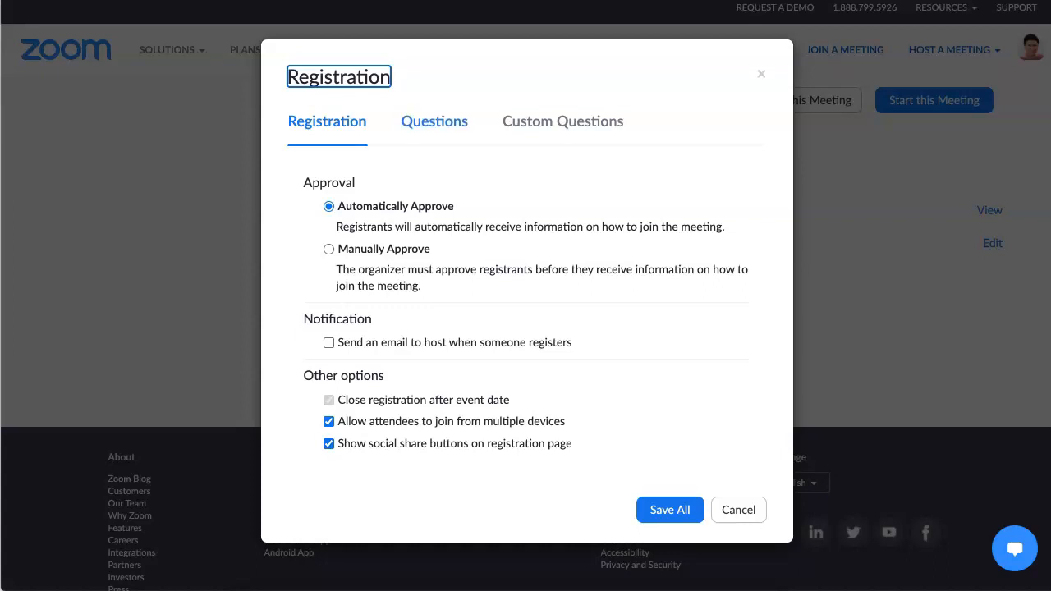
Review the registration Questions list where Last Name is marked required
{"action": "left_click", "coordinate": [433, 121]}
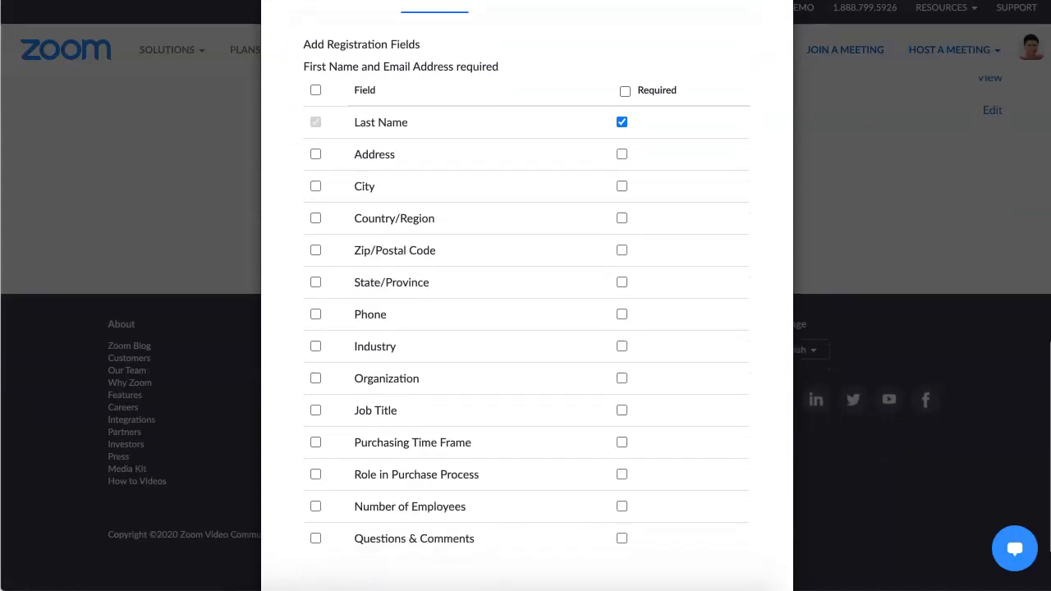
{"action": "scroll", "scroll_direction": "down", "scroll_amount": 3}
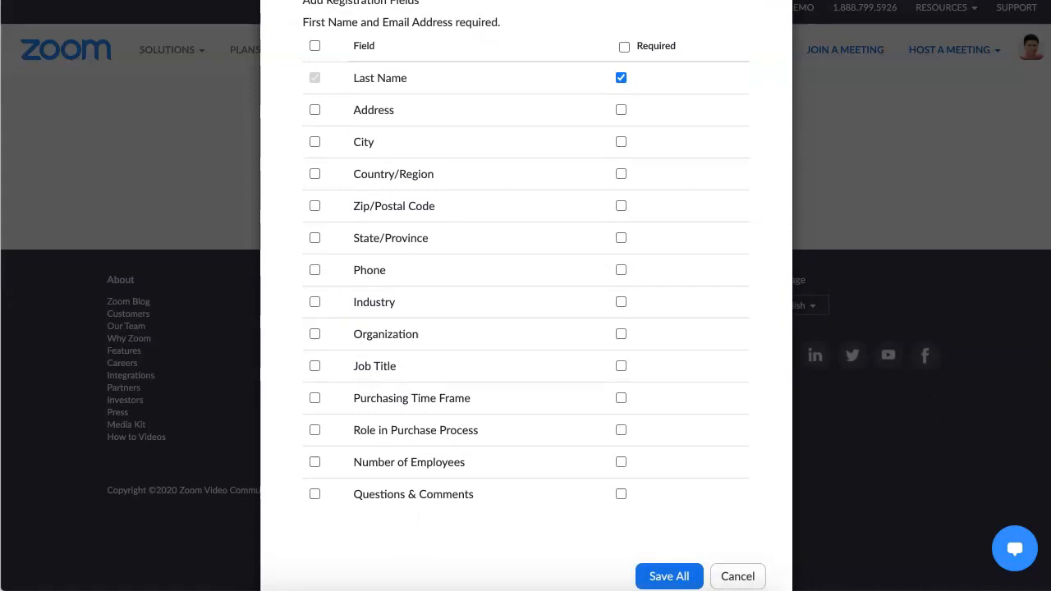
{"action": "scroll", "scroll_direction": "down", "scroll_amount": 3}
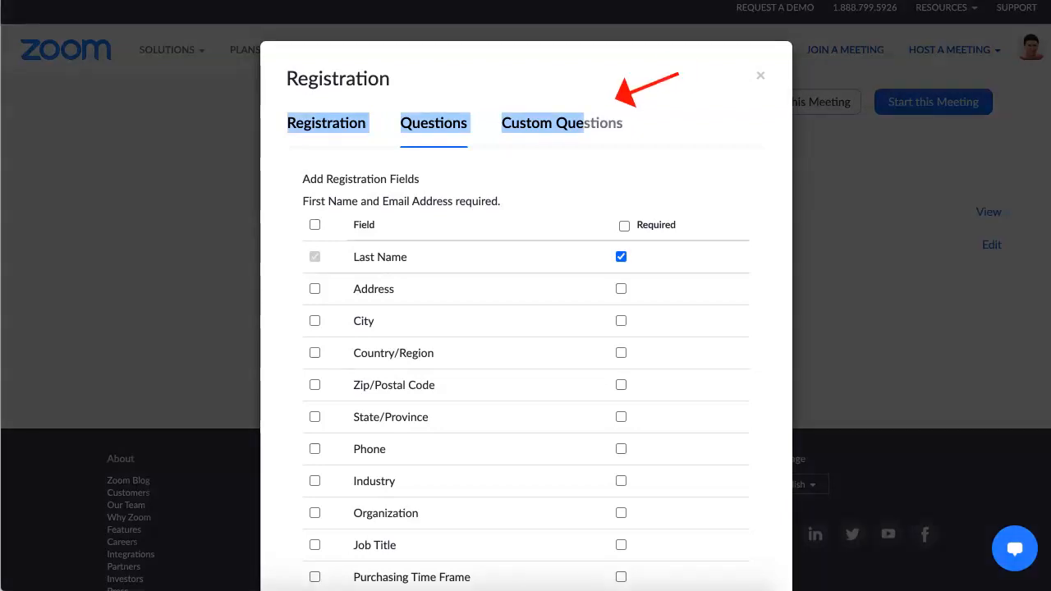
Create a new required custom registration question of the Single answer type
{"action": "left_click", "coordinate": [562, 122]}
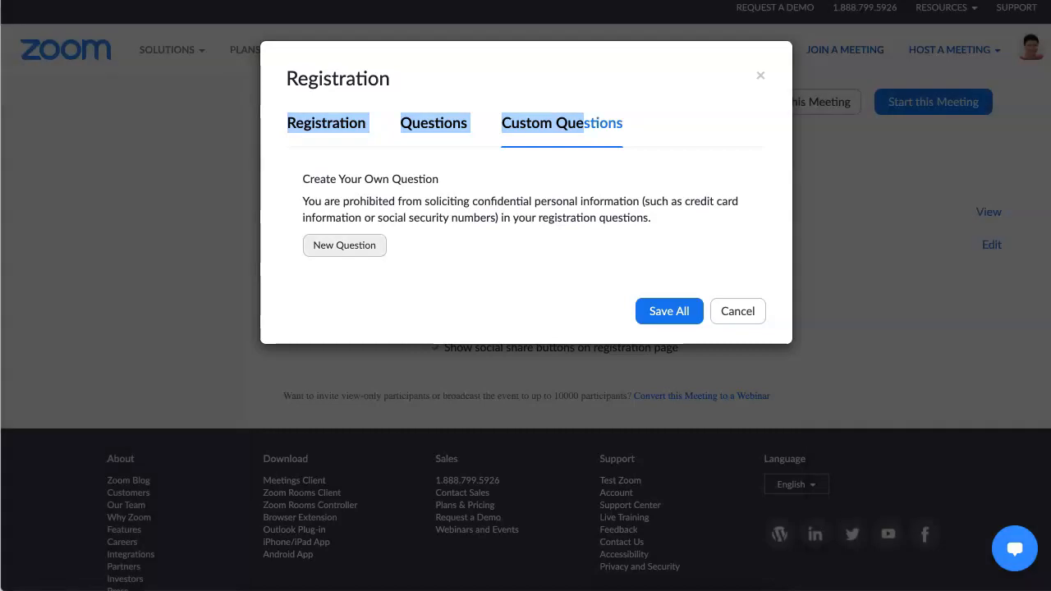
{"action": "left_click", "coordinate": [345, 244]}
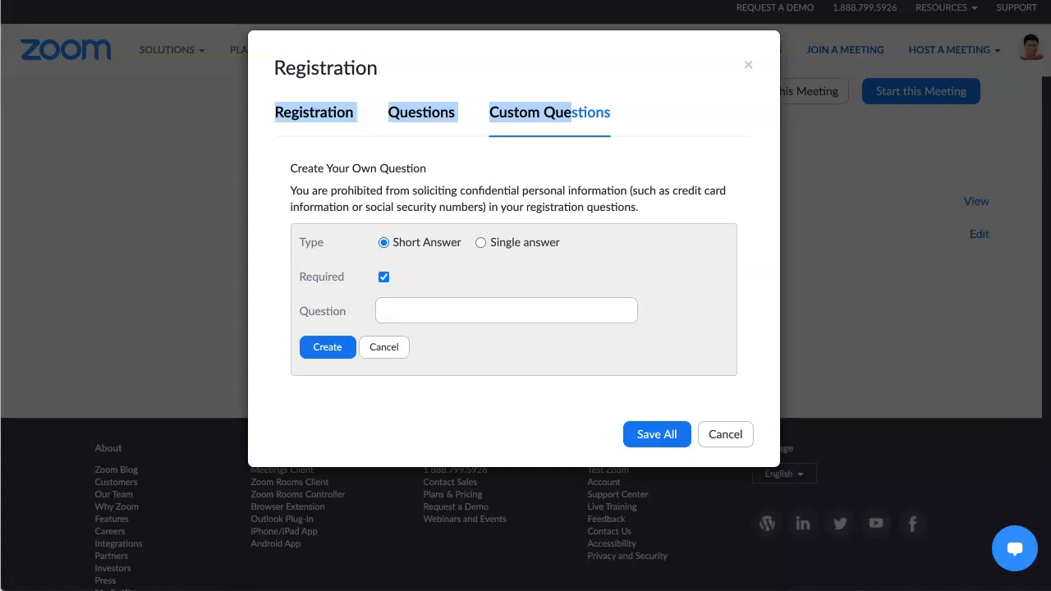
{"action": "left_click", "coordinate": [479, 243]}
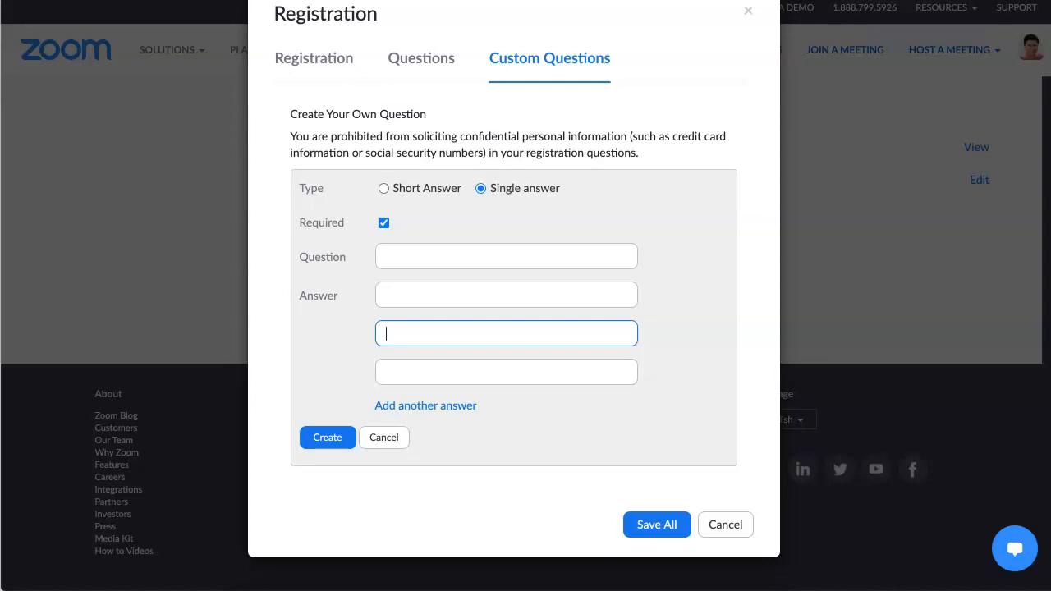
{"action": "mouse_move", "coordinate": [726, 526]}
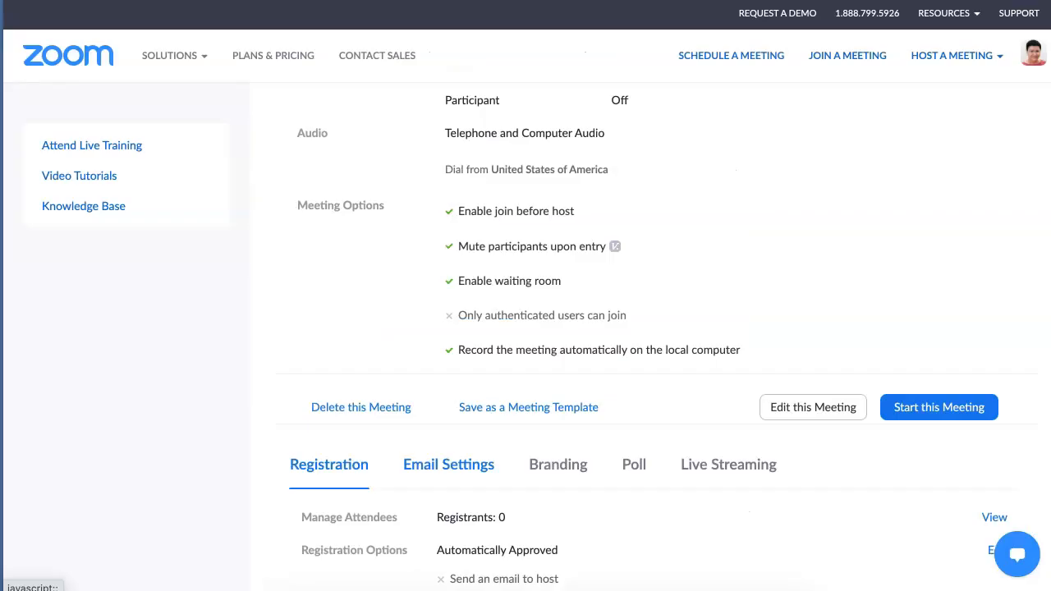
{"action": "scroll", "scroll_direction": "down", "scroll_amount": 3}
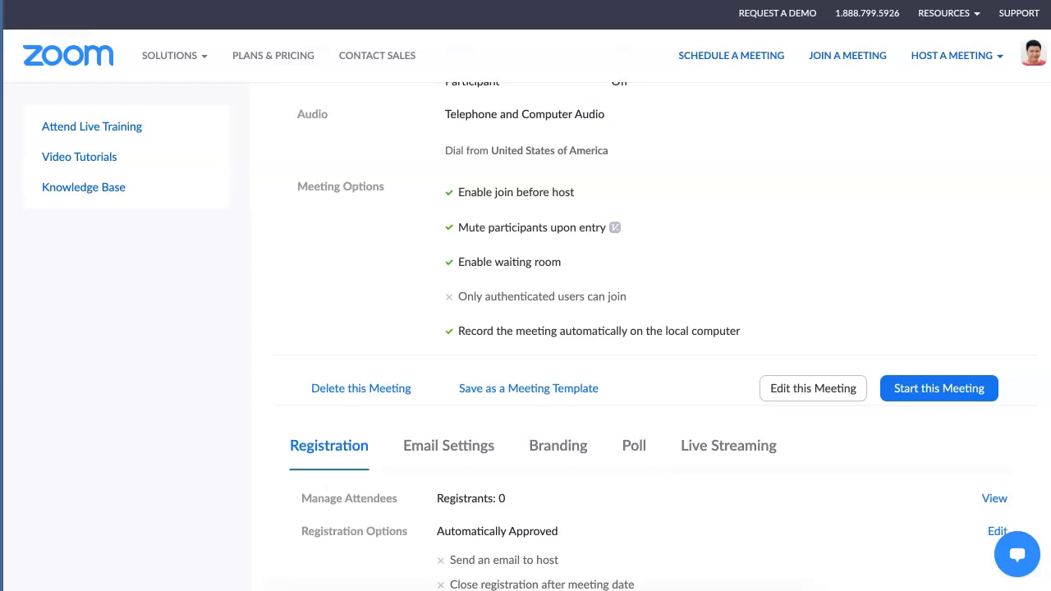
{"action": "left_click", "coordinate": [171, 56]}
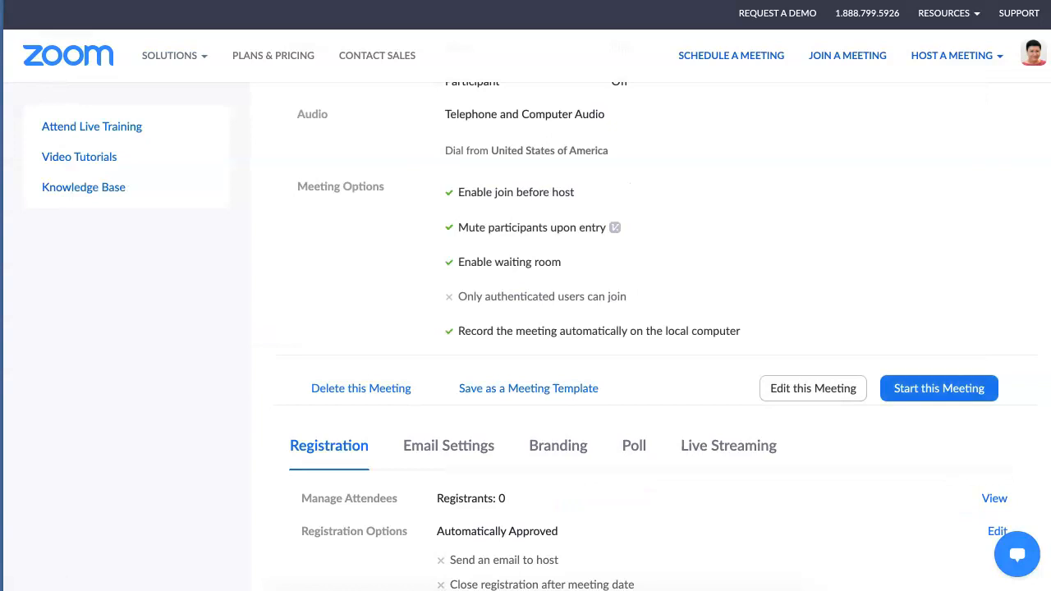
{"action": "scroll", "scroll_direction": "down", "scroll_amount": 3}
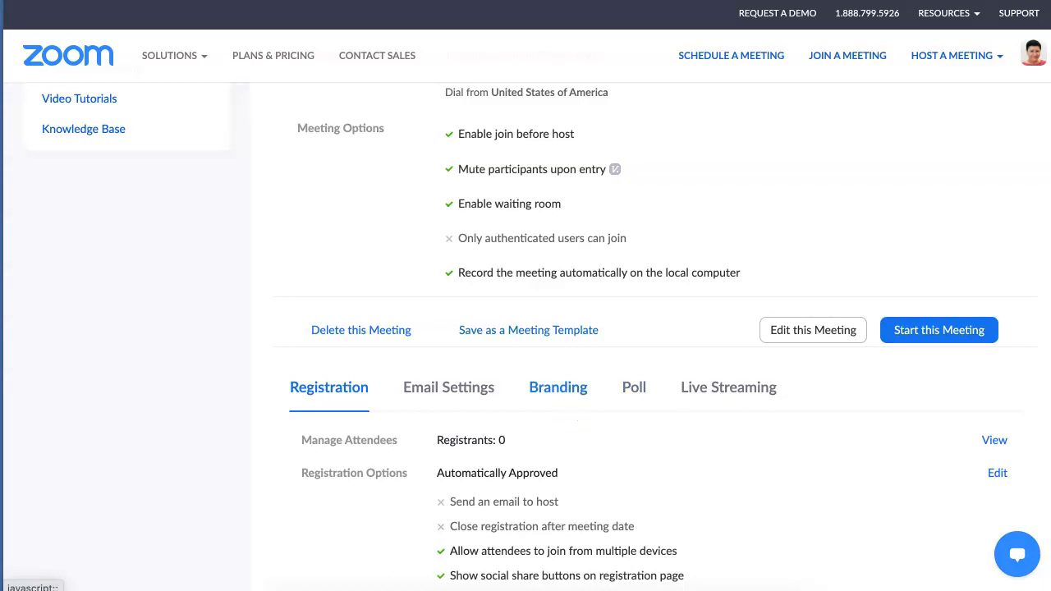
Set the template's branding banner to the 'Mindfulness Practice' image
{"action": "left_click", "coordinate": [559, 387]}
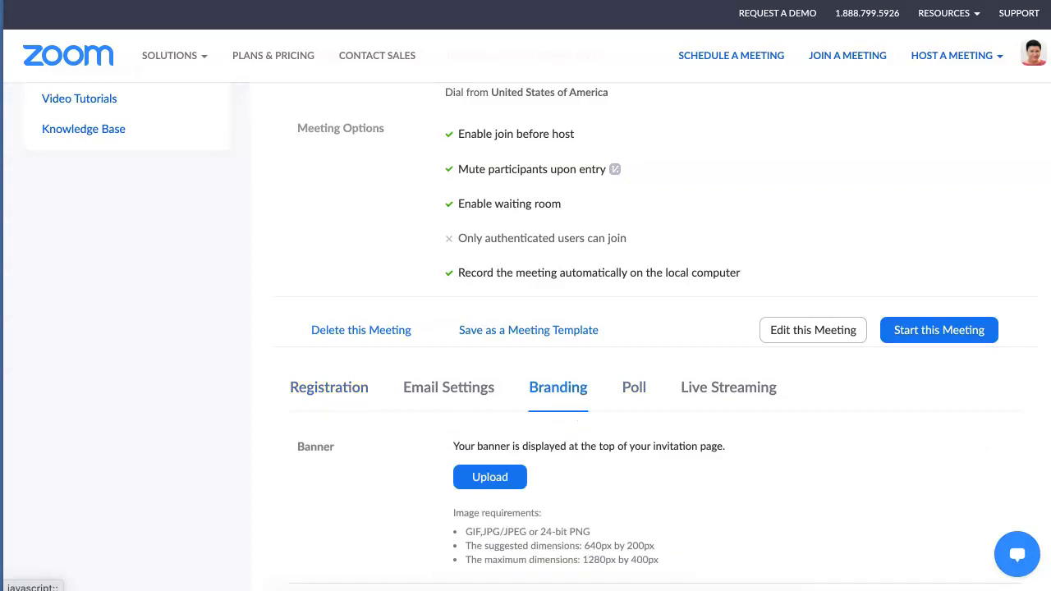
{"action": "scroll", "scroll_direction": "down", "scroll_amount": 3}
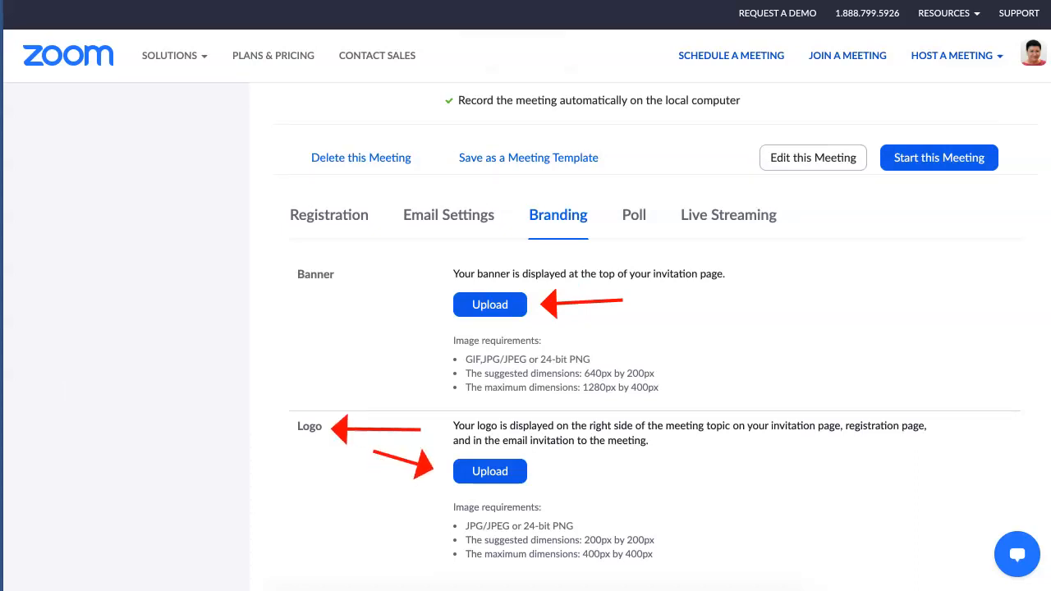
{"action": "scroll", "scroll_direction": "down", "scroll_amount": 3}
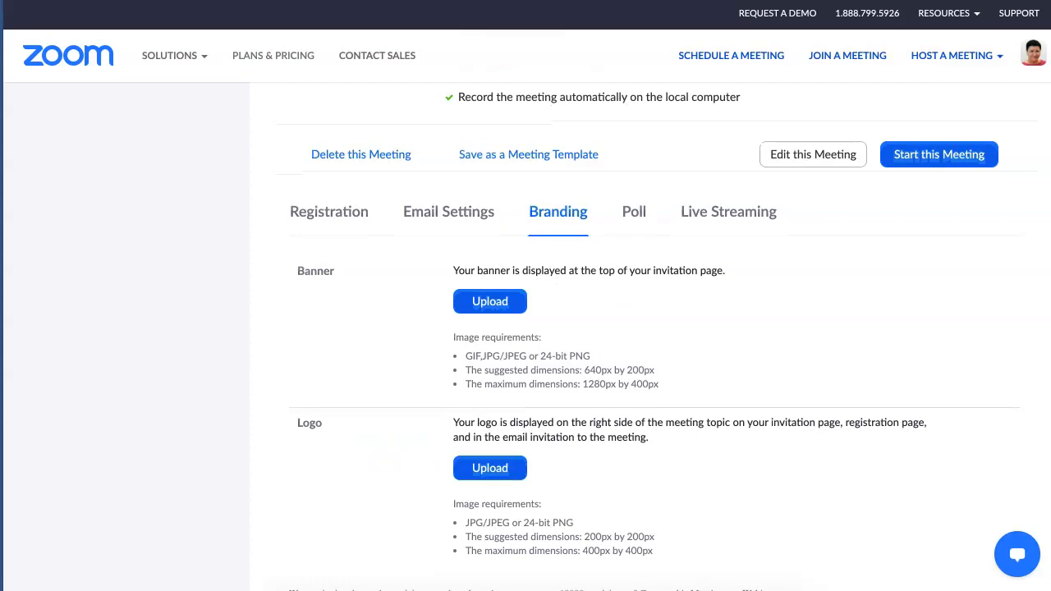
{"action": "scroll", "scroll_direction": "down", "scroll_amount": 3}
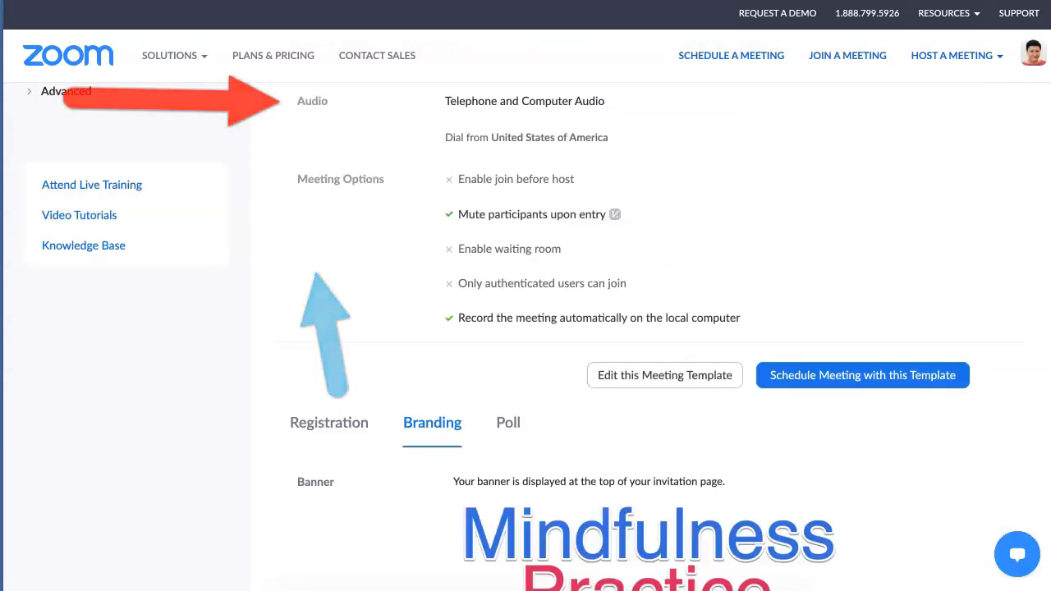
{"action": "scroll", "scroll_direction": "down", "scroll_amount": 3}
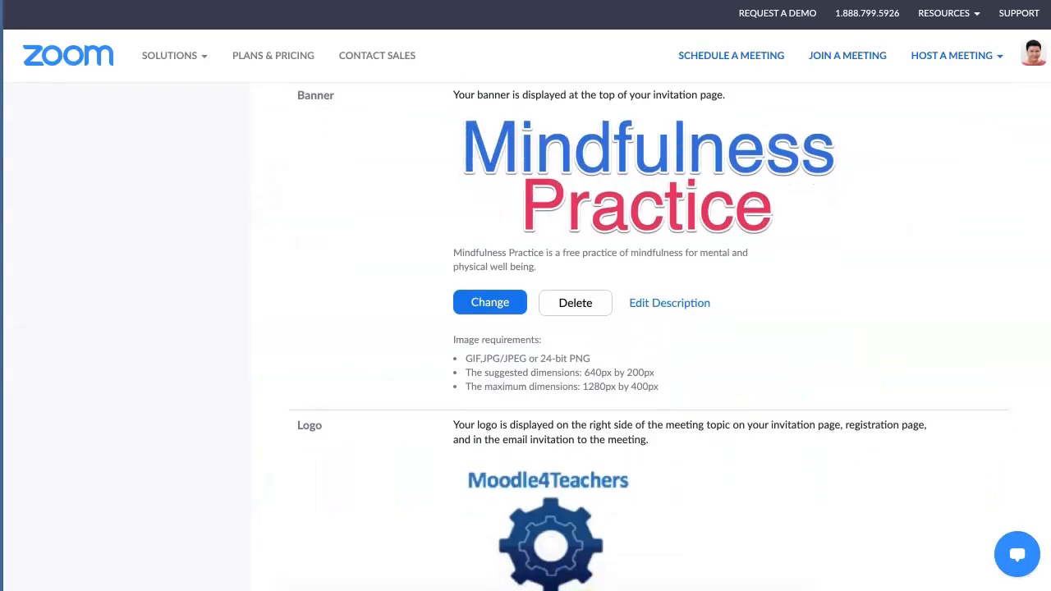
{"action": "scroll", "scroll_direction": "down", "scroll_amount": 3}
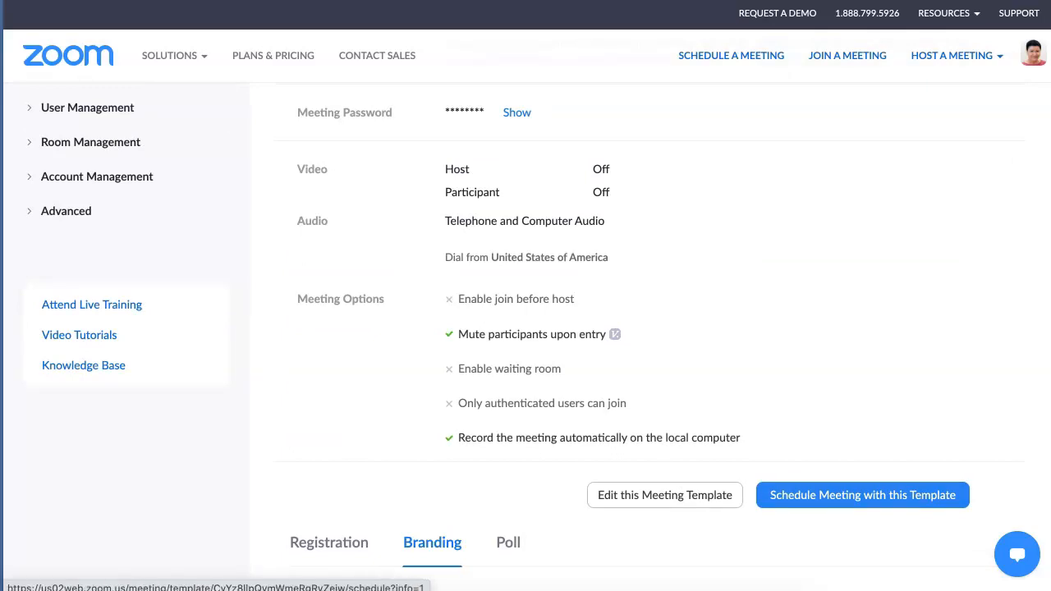
Schedule a weekly recurring meeting from the Mindfulness Practice template and save it
{"action": "left_click", "coordinate": [862, 494]}
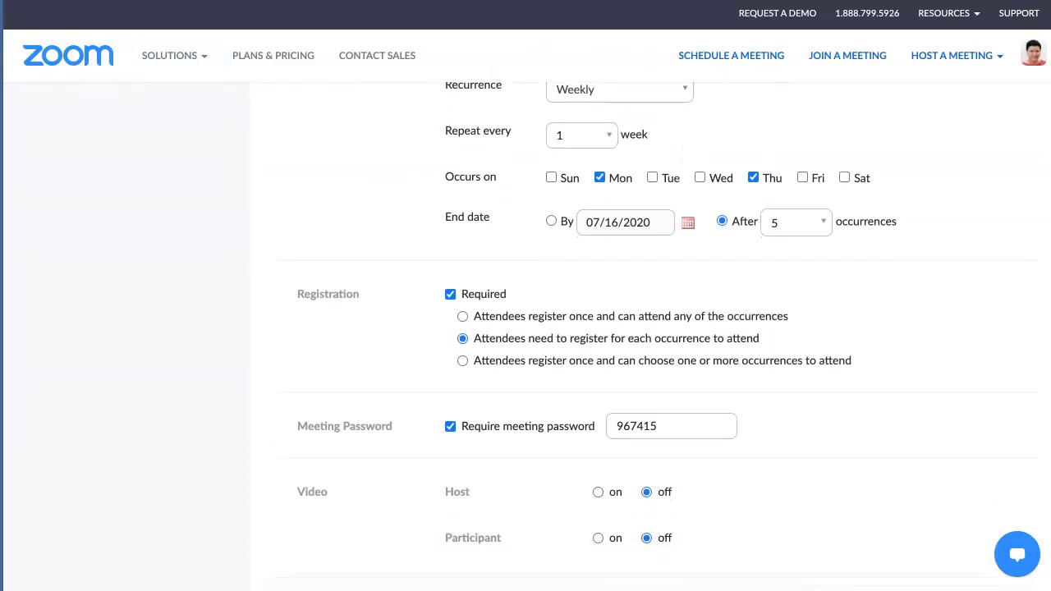
{"action": "scroll", "scroll_direction": "down", "scroll_amount": 3}
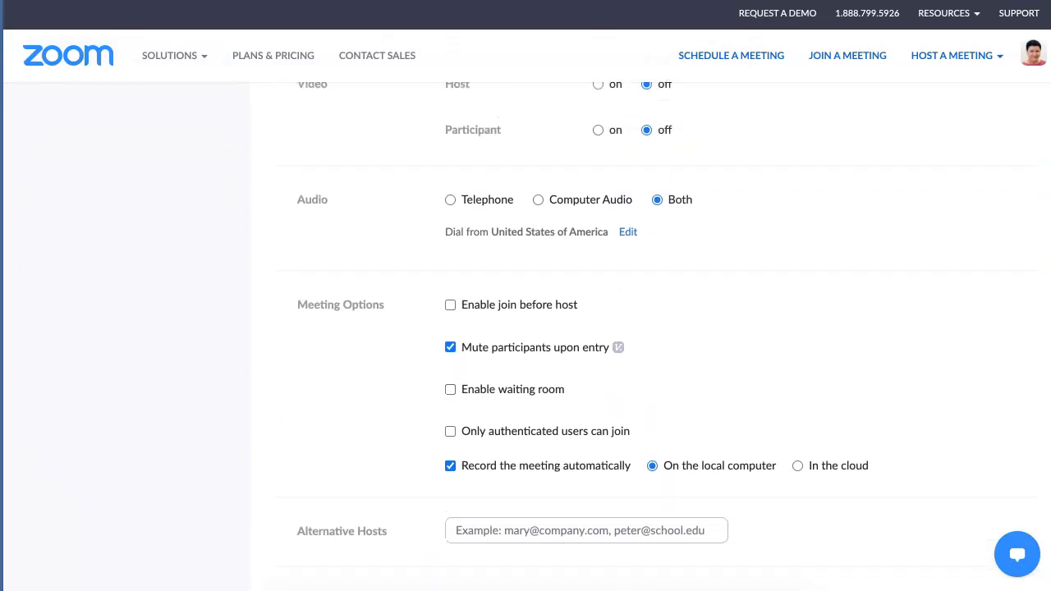
{"action": "scroll", "scroll_direction": "up", "scroll_amount": 3}
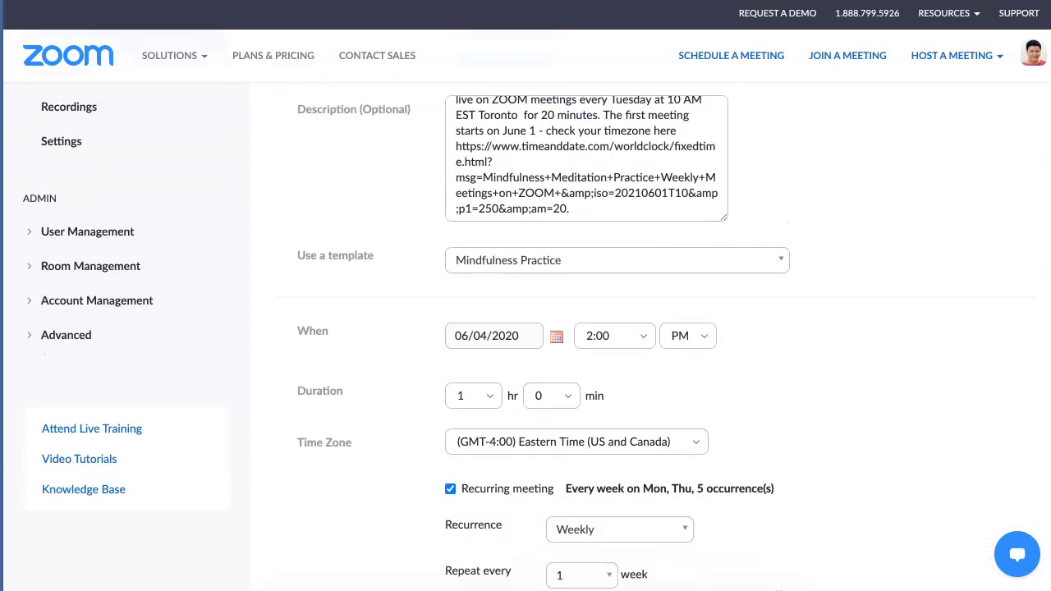
{"action": "scroll", "scroll_direction": "down", "scroll_amount": 3}
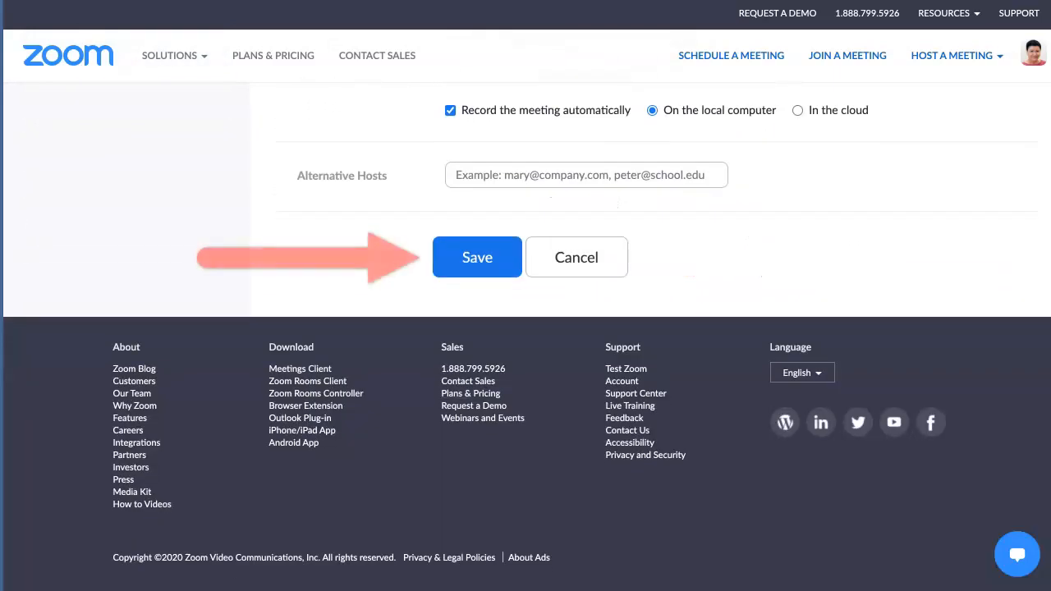
{"action": "left_click", "coordinate": [476, 257]}
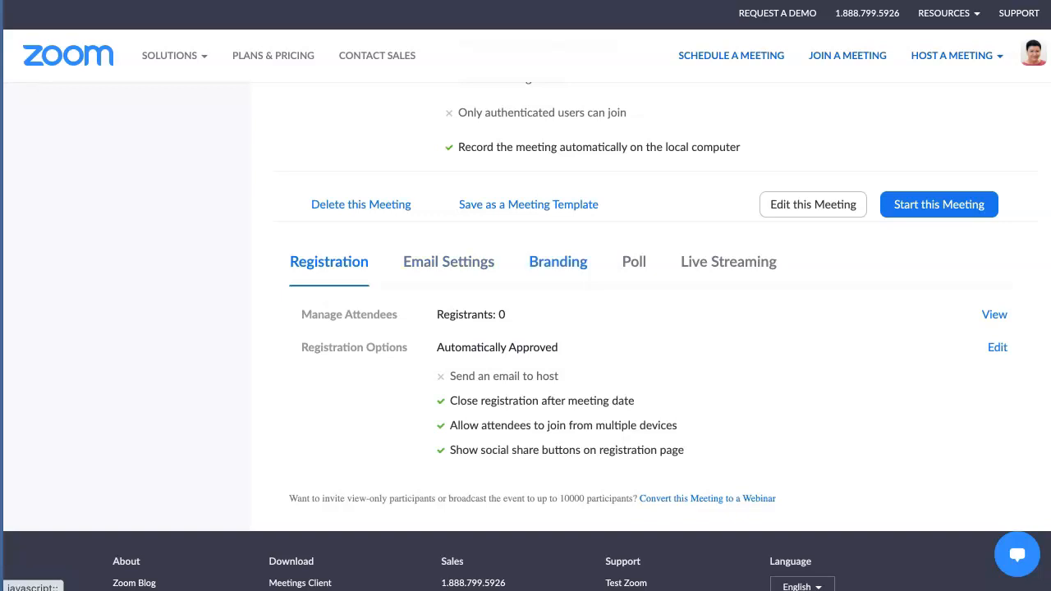
Confirm the branding banner, then view the meeting's public registration page
{"action": "left_click", "coordinate": [559, 261]}
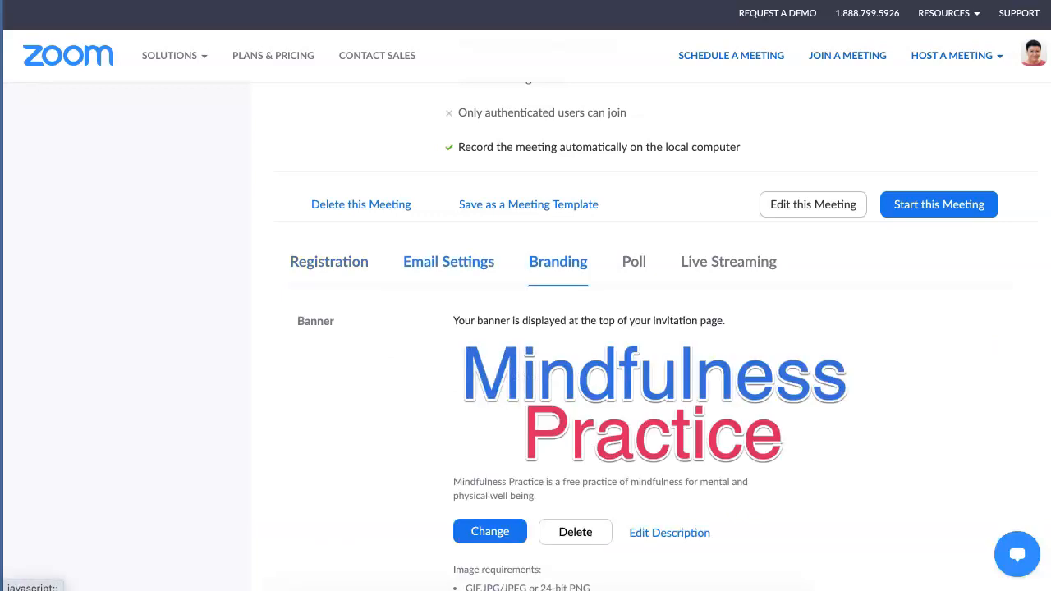
{"action": "left_click", "coordinate": [328, 261]}
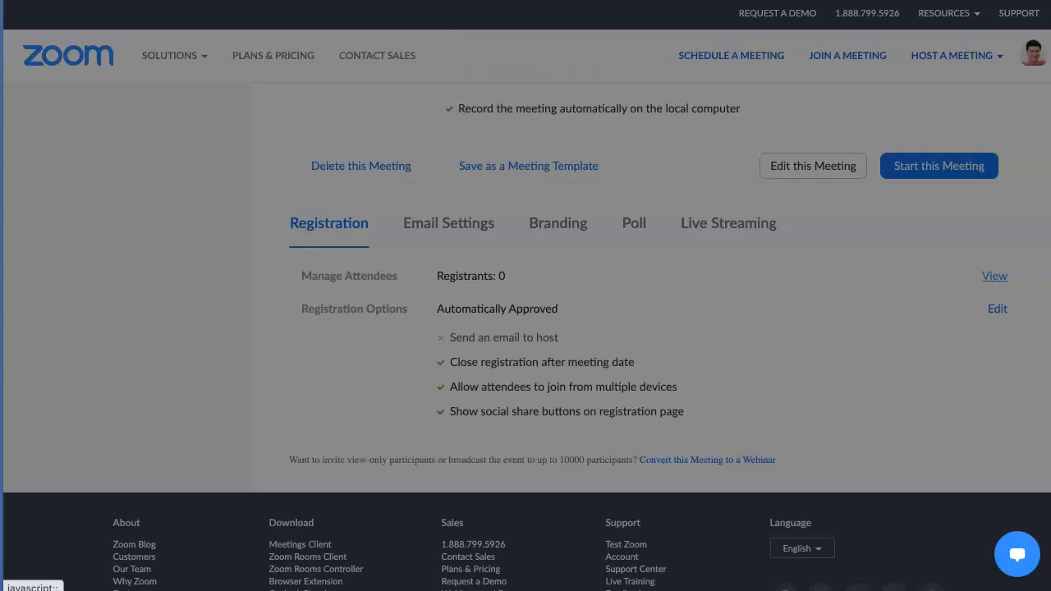
{"action": "left_click", "coordinate": [996, 276]}
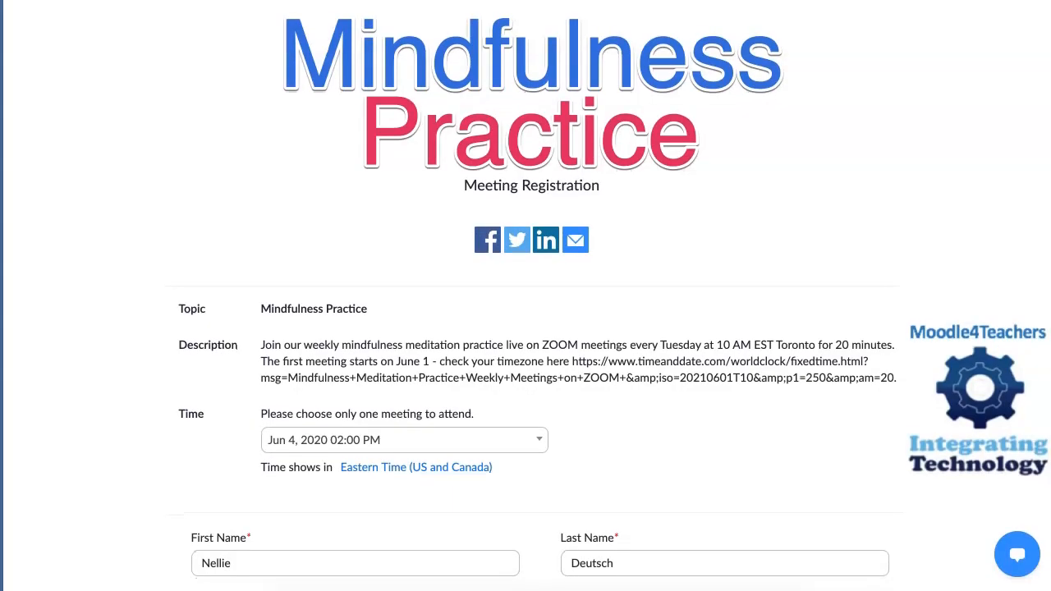
{"action": "scroll", "scroll_direction": "down", "scroll_amount": 3}
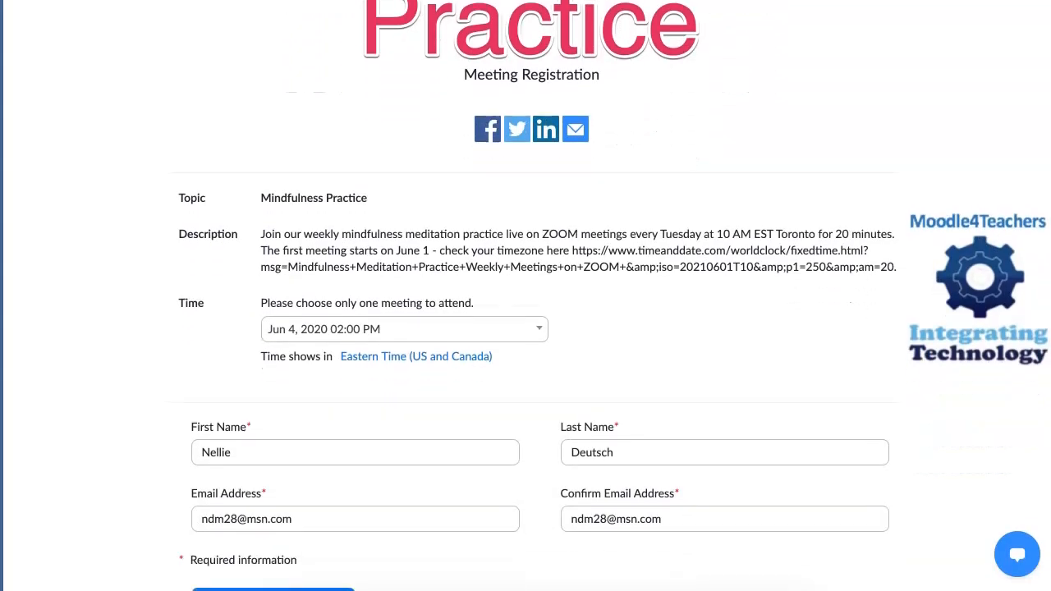
{"action": "scroll", "scroll_direction": "down", "scroll_amount": 3}
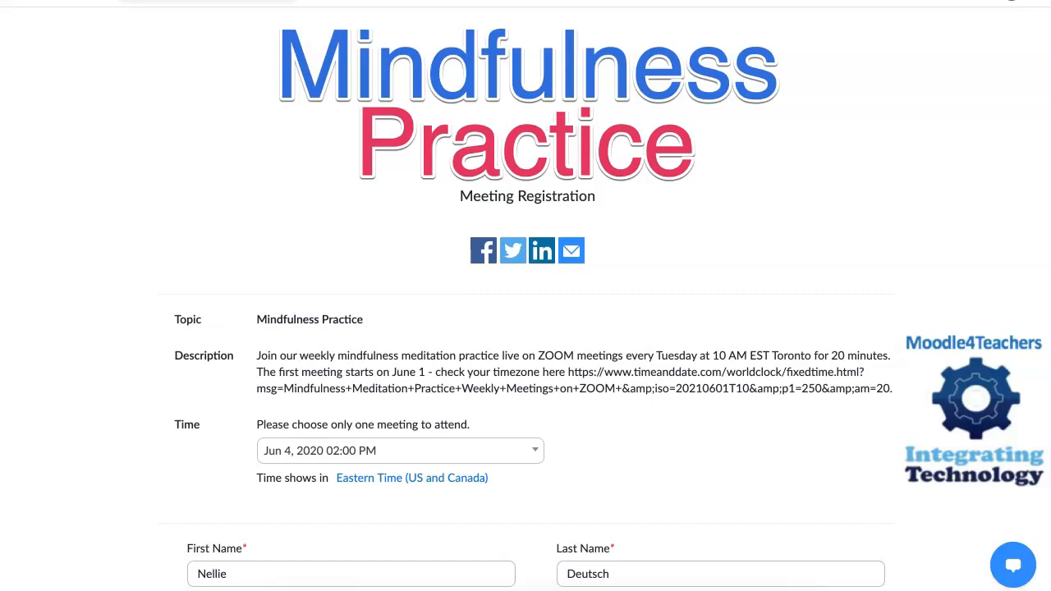
{"action": "scroll", "scroll_direction": "down", "scroll_amount": 3}
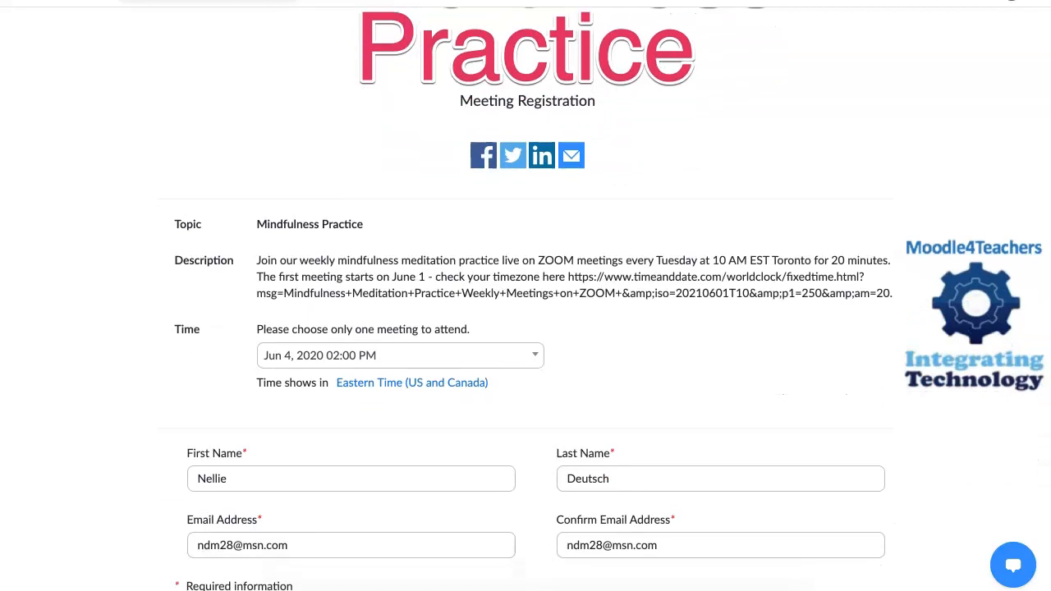
{"action": "scroll", "scroll_direction": "down", "scroll_amount": 3}
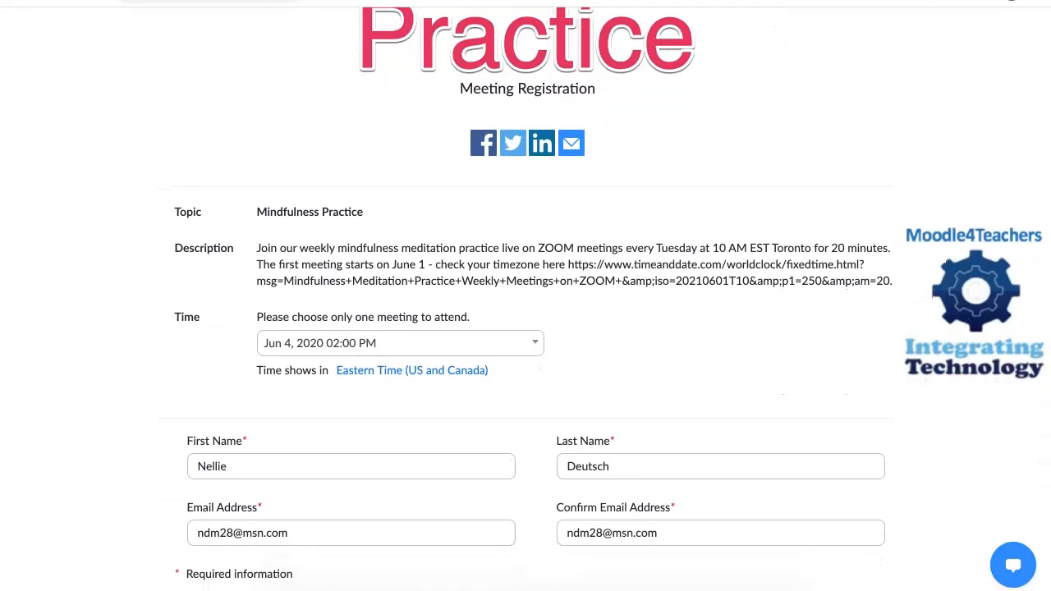